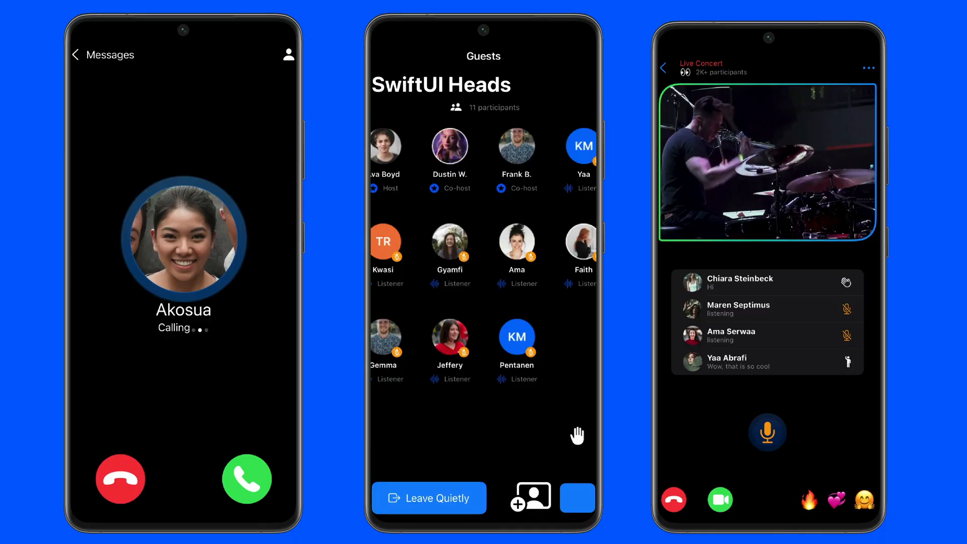
Browse the samples repo folders such as AndroidCompose, then close the browser to the desktop
click(576, 497)
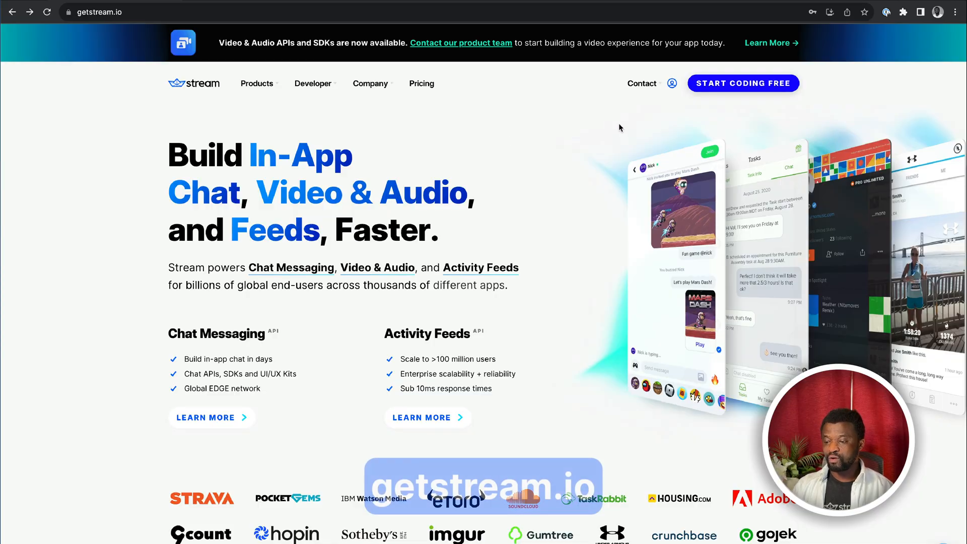
click(742, 83)
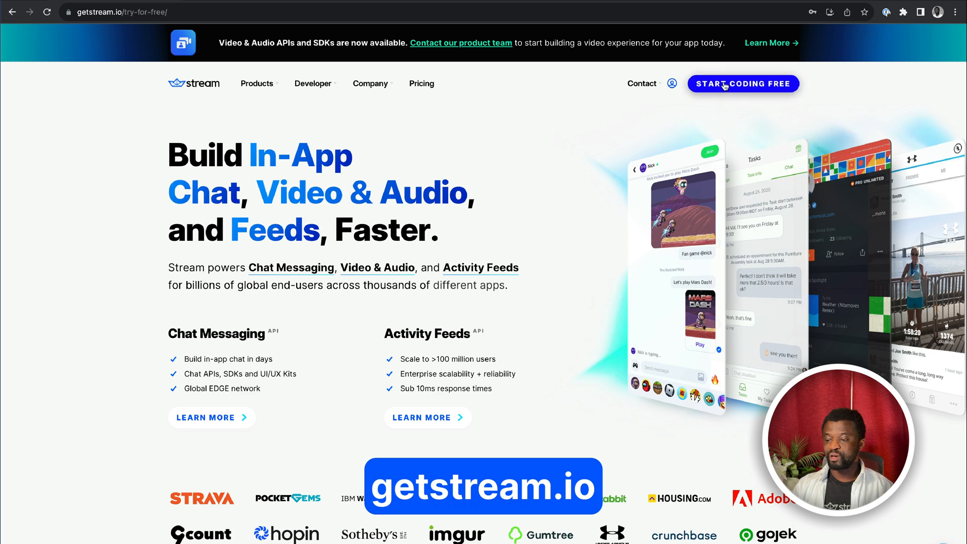
click(742, 84)
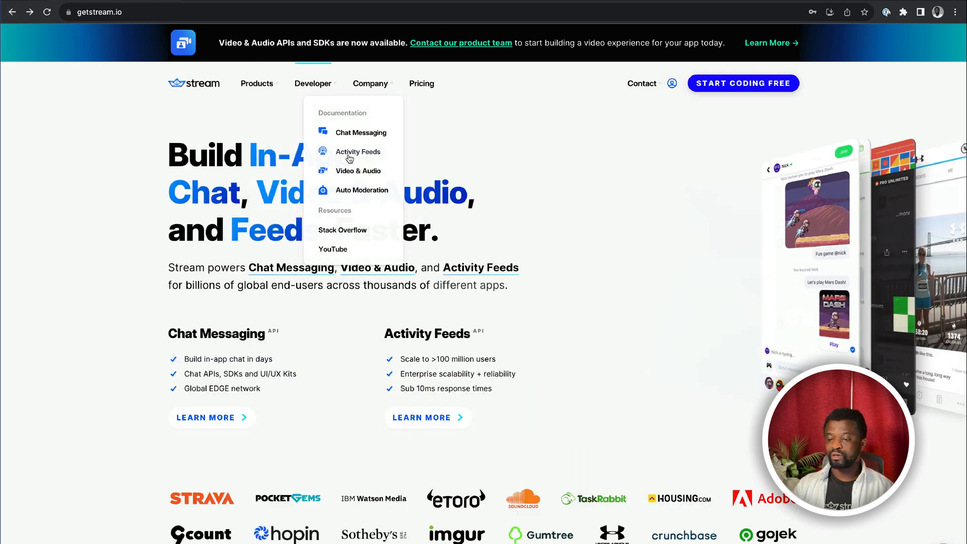
click(359, 171)
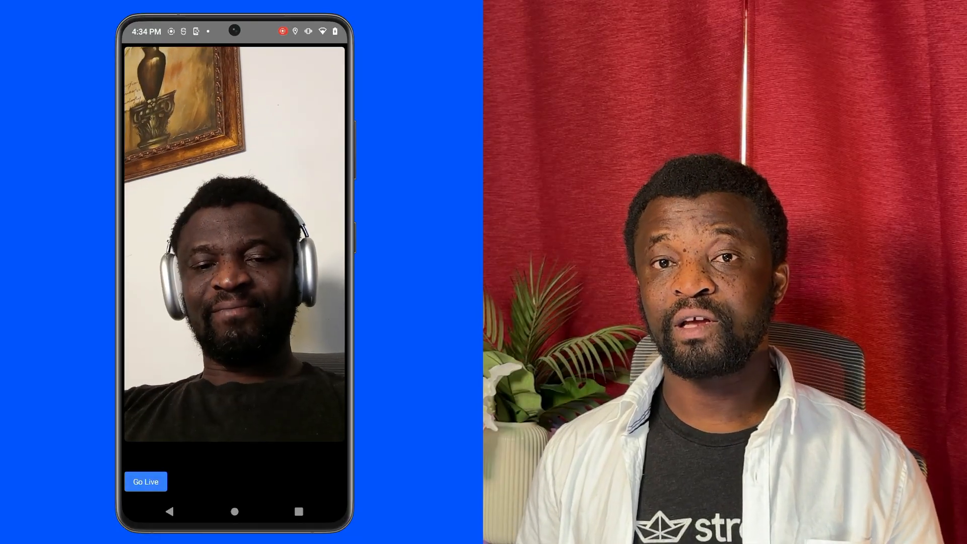
click(145, 481)
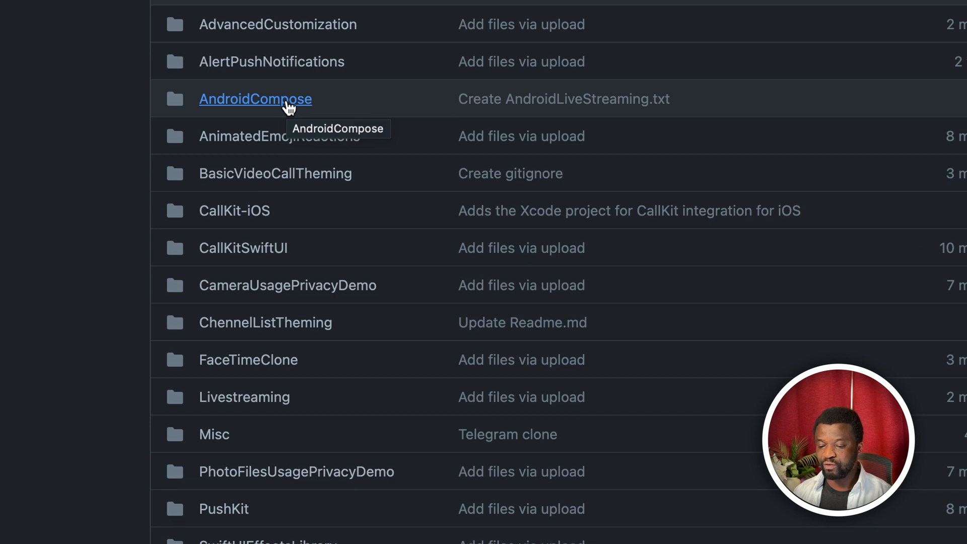
mouse_move(300, 110)
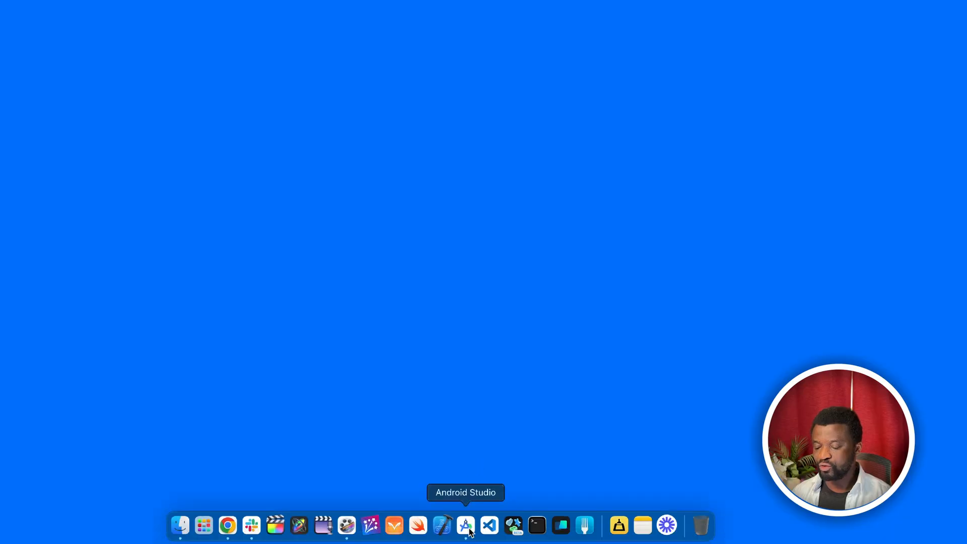
Launch Android Studio and create an Empty Activity project named LivestreamDemo
click(466, 526)
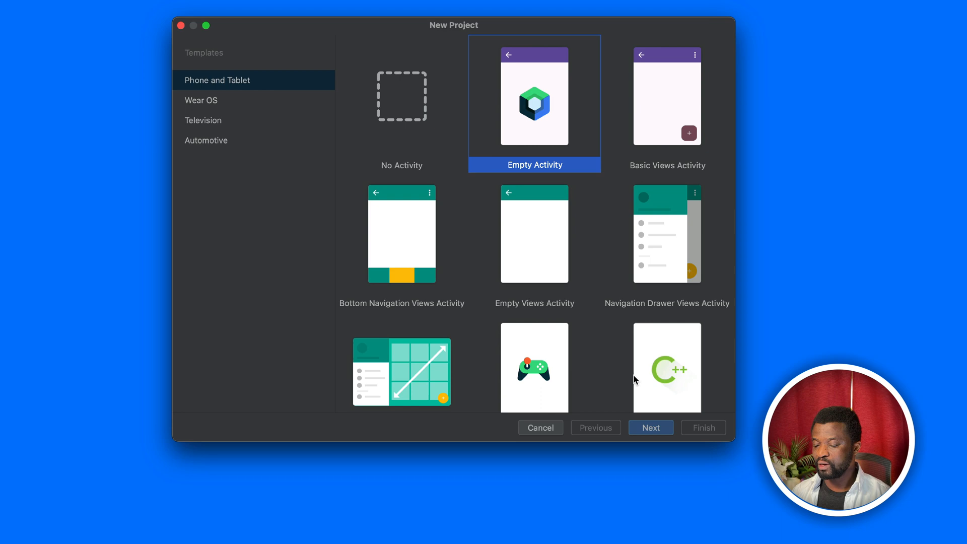
click(650, 428)
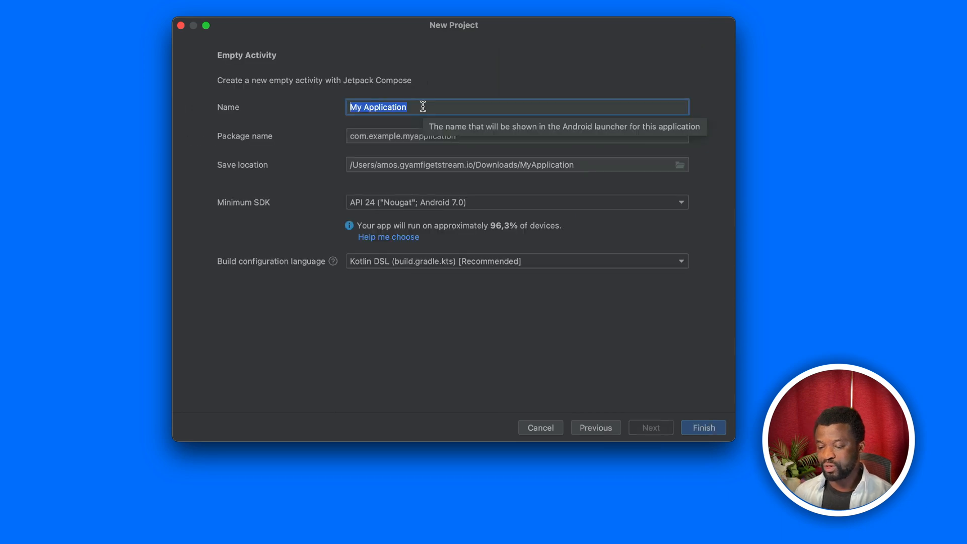
text(LivestreamDemo)
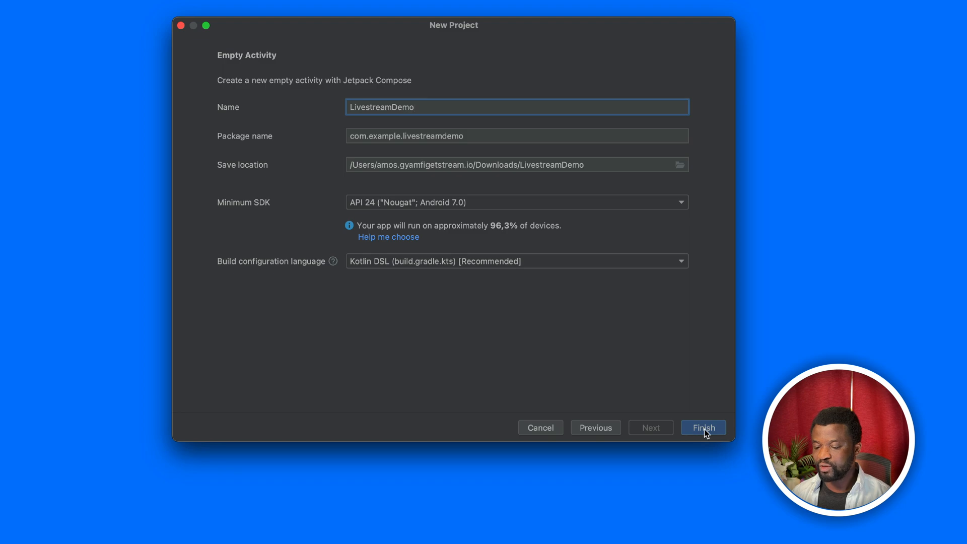
click(703, 427)
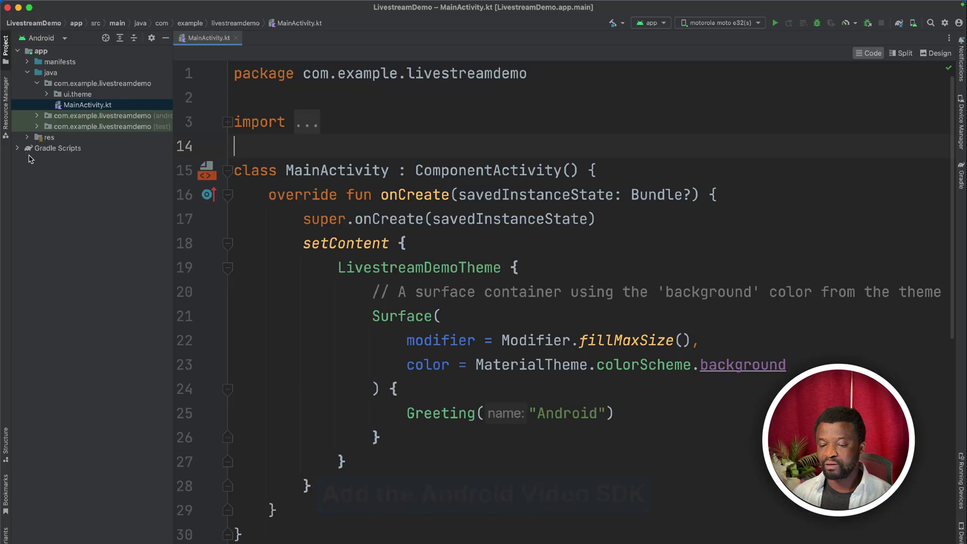
Add the Stream Video Compose SDK and Compose dependencies in build.gradle.kts (Module :app) and sync Gradle
click(17, 147)
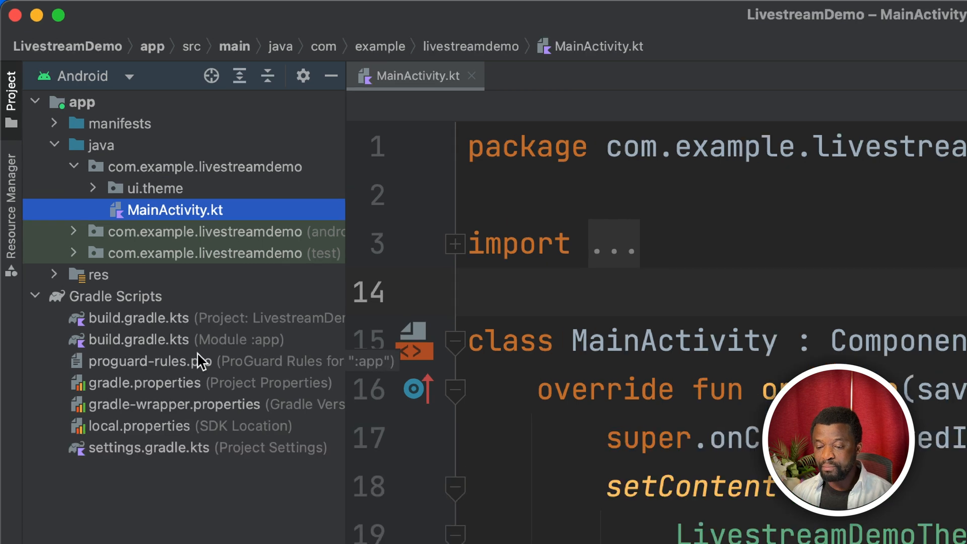
mouse_move(213, 351)
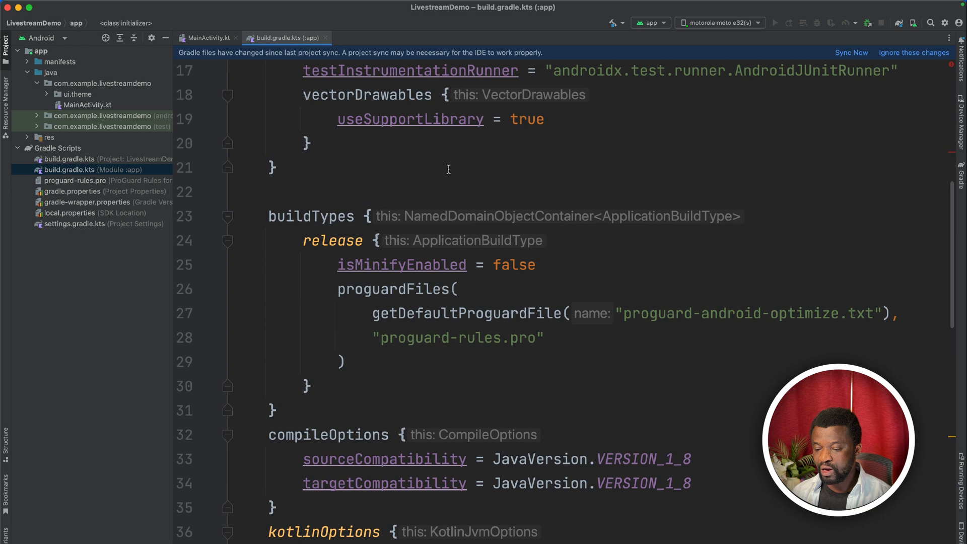
scroll(down, 3)
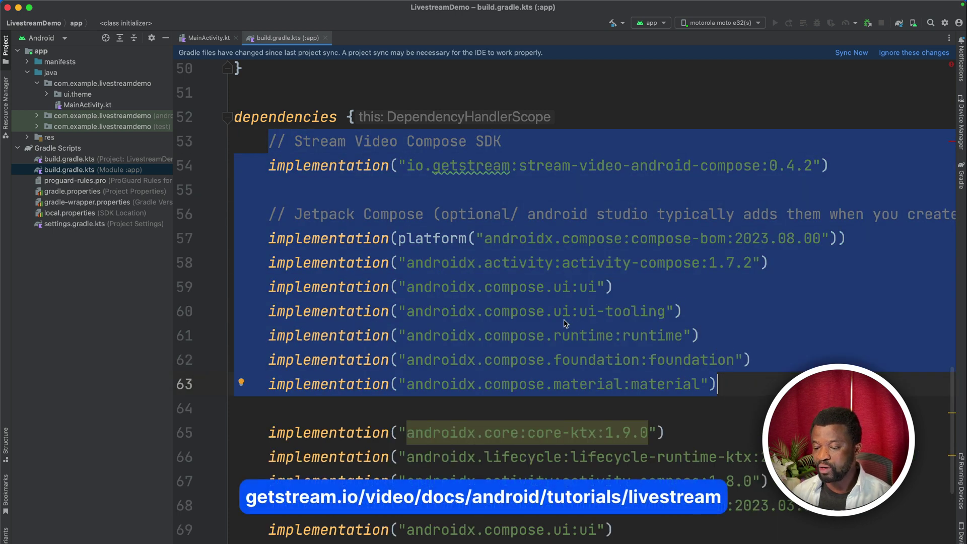
mouse_move(812, 345)
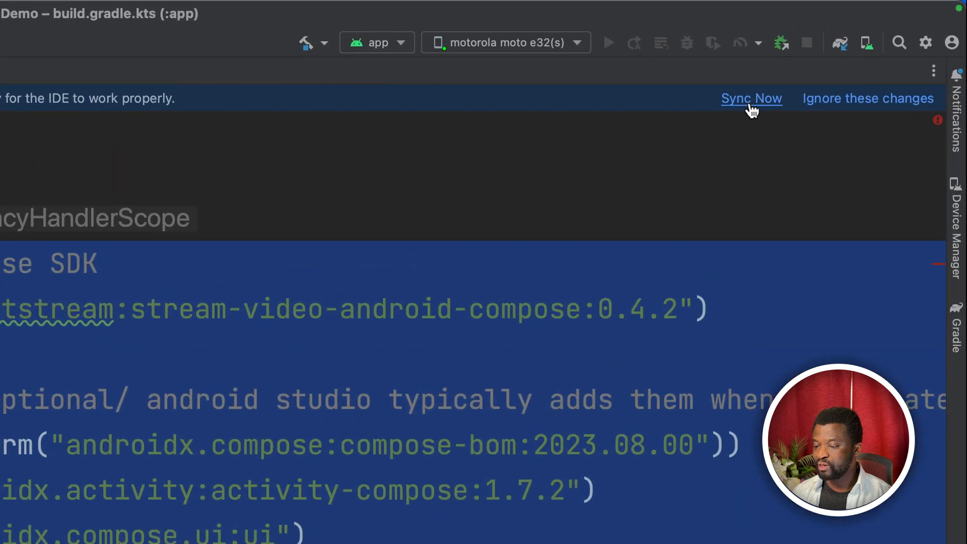
click(752, 98)
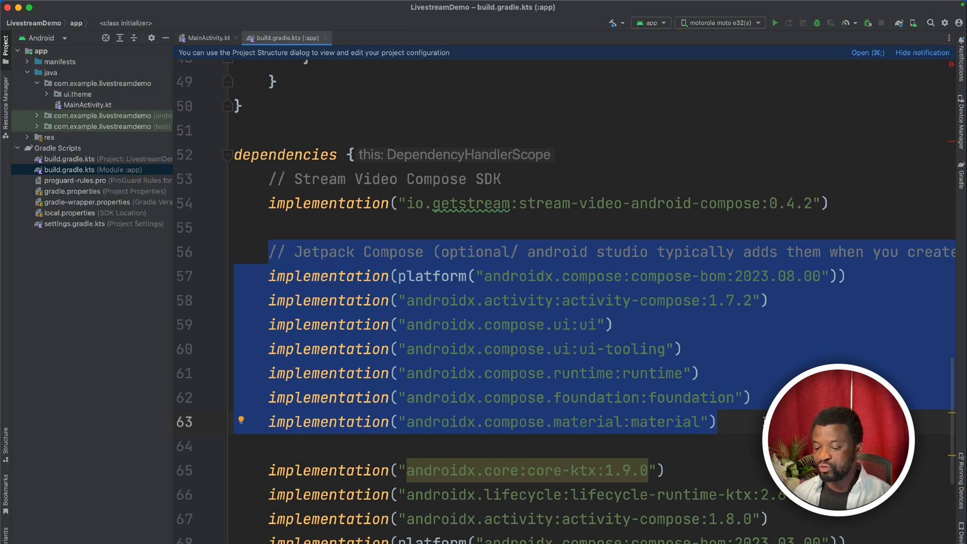
click(208, 38)
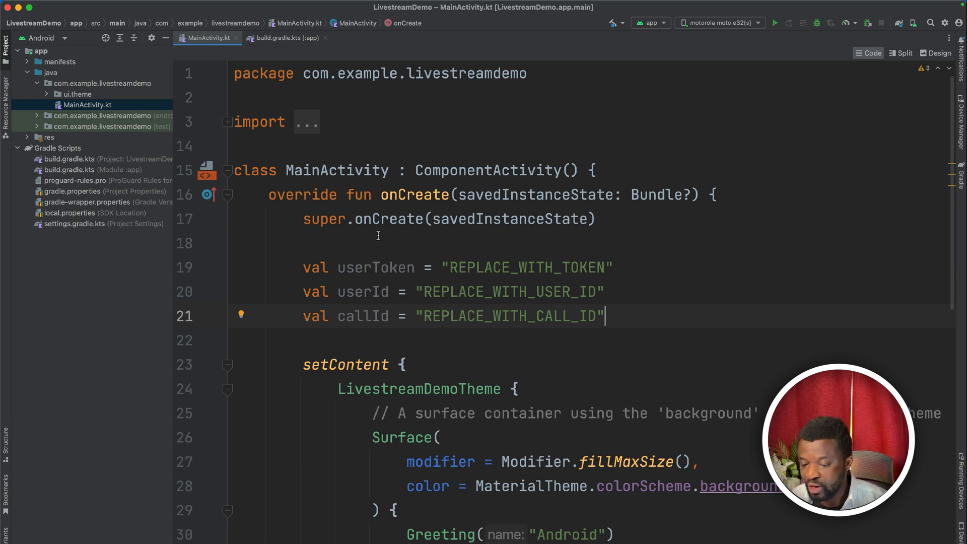
Paste the User, StreamVideoBuilder client and lifecycleScope call.join(create = true) code into MainActivity
double_click(375, 267)
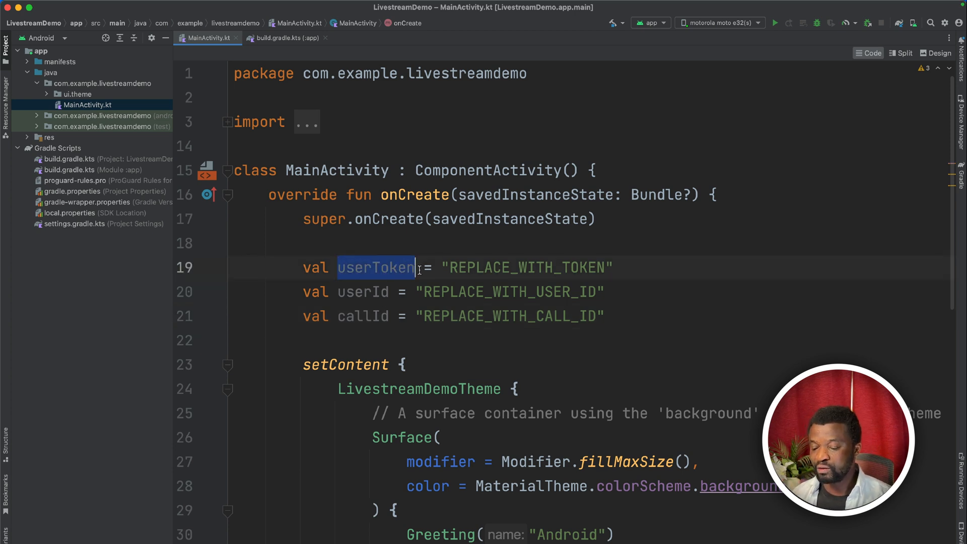
double_click(363, 291)
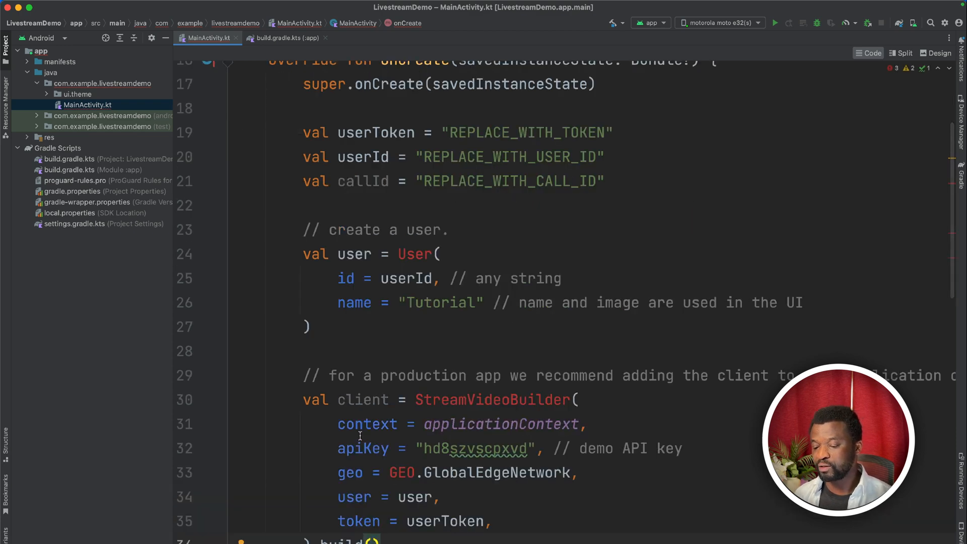
scroll(down, 3)
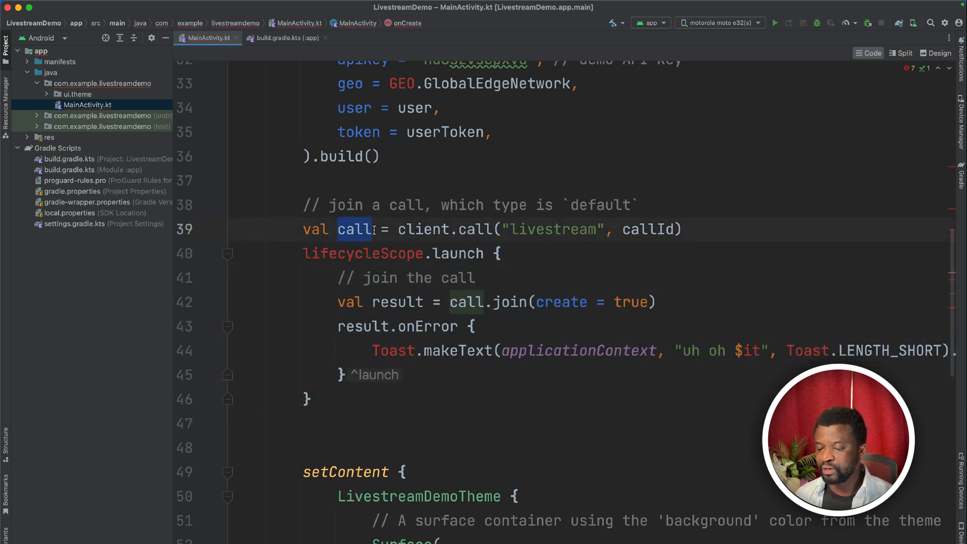
double_click(549, 229)
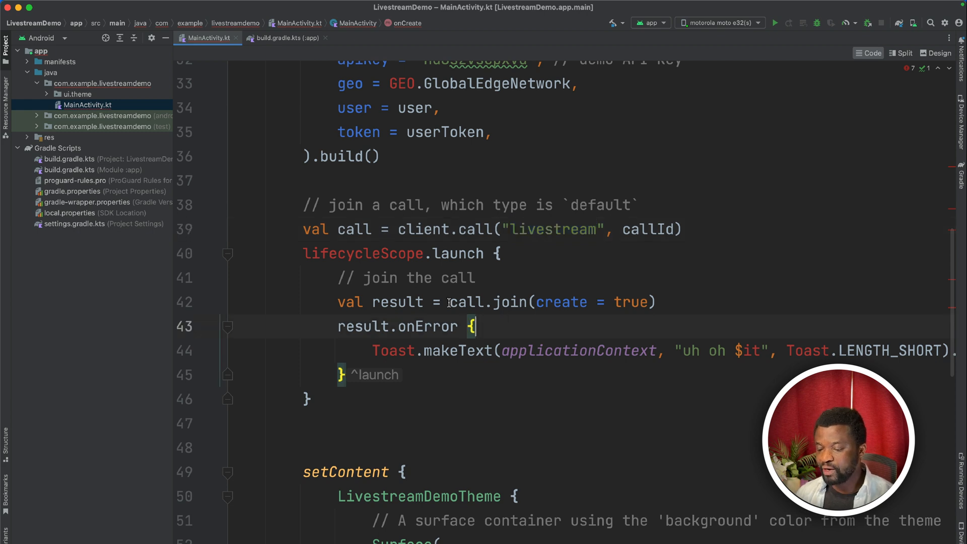
double_click(488, 302)
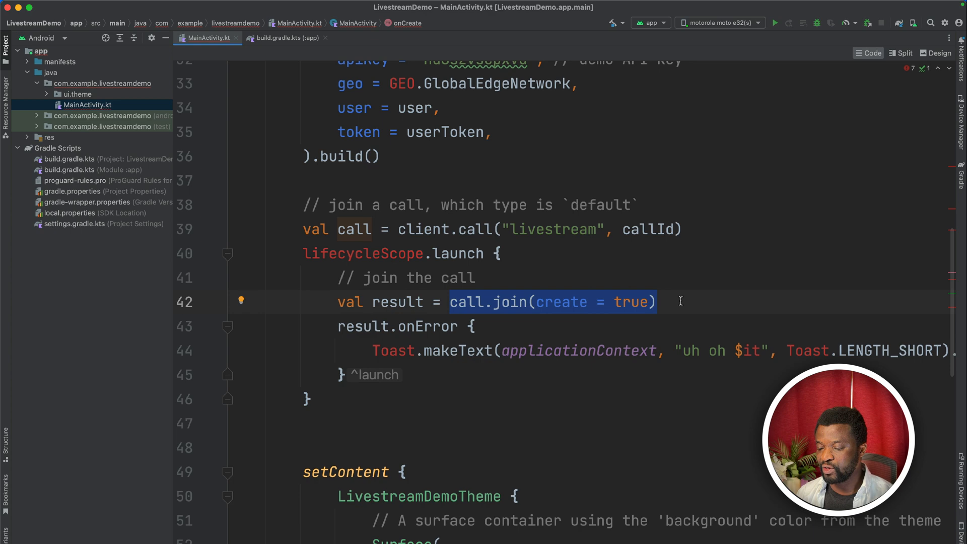
scroll(up, 3)
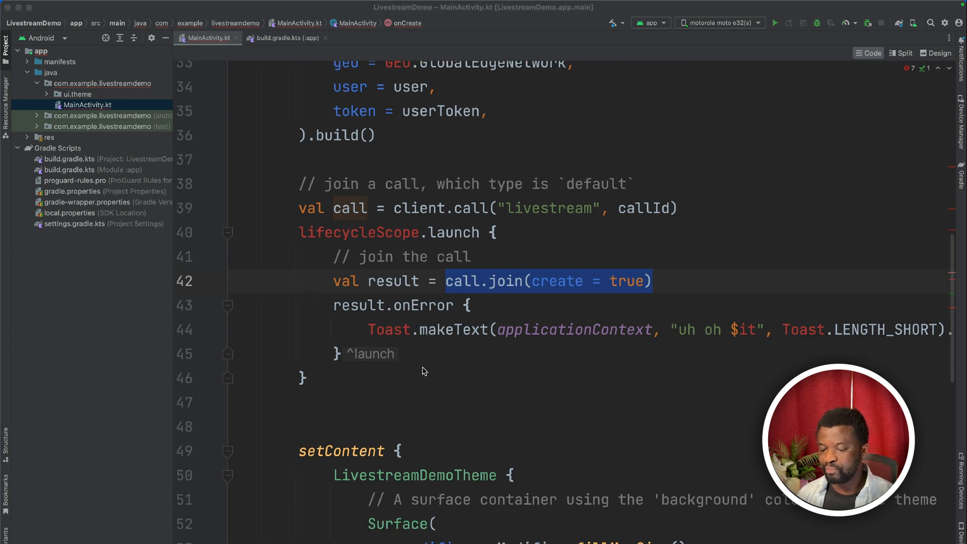
scroll(down, 3)
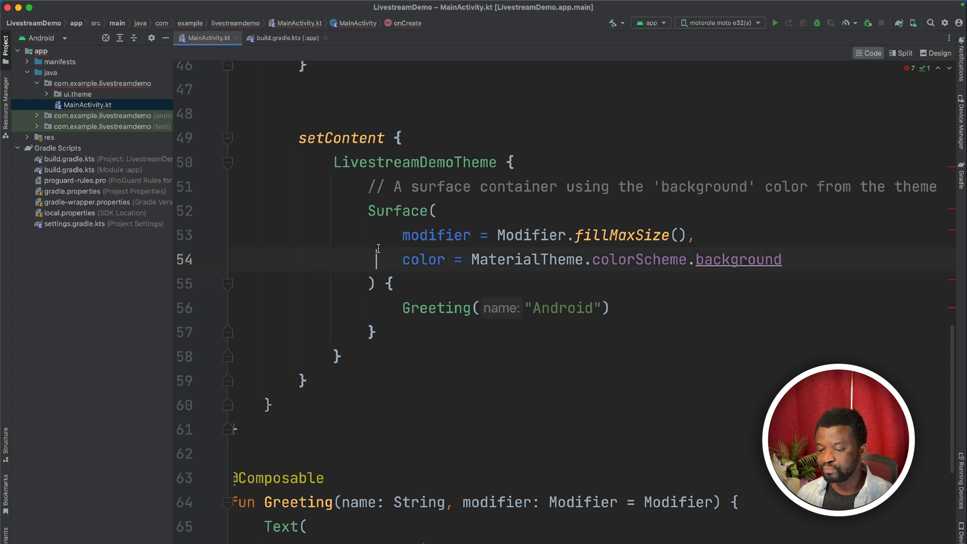
scroll(down, 3)
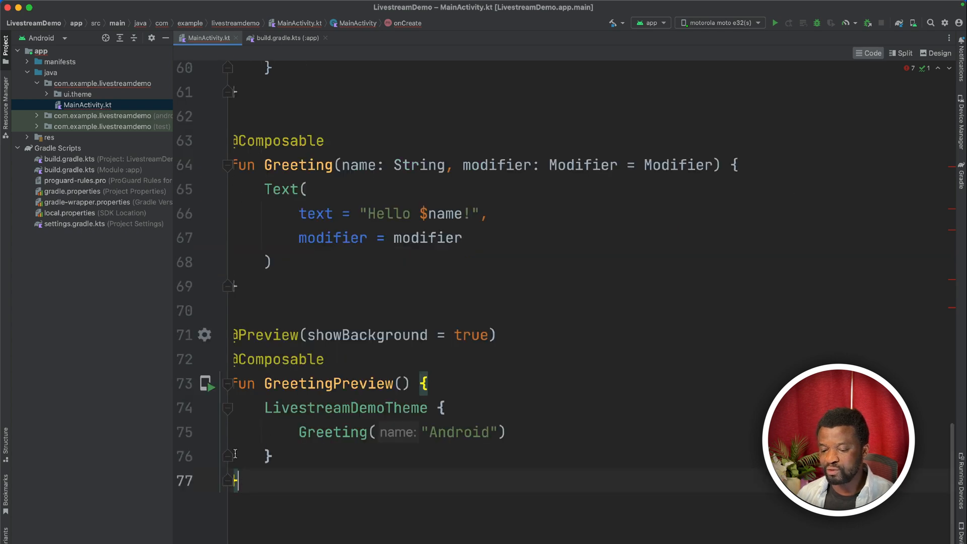
scroll(up, 3)
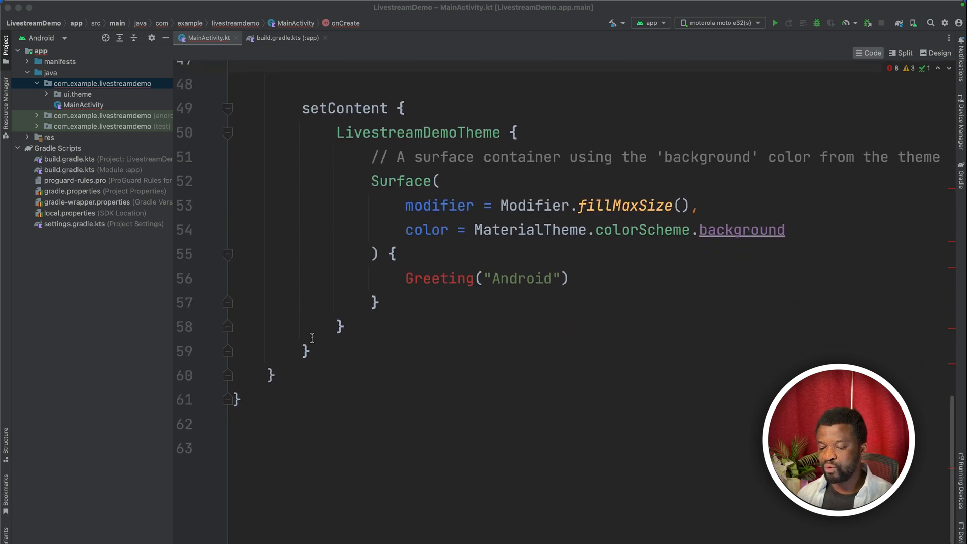
click(246, 447)
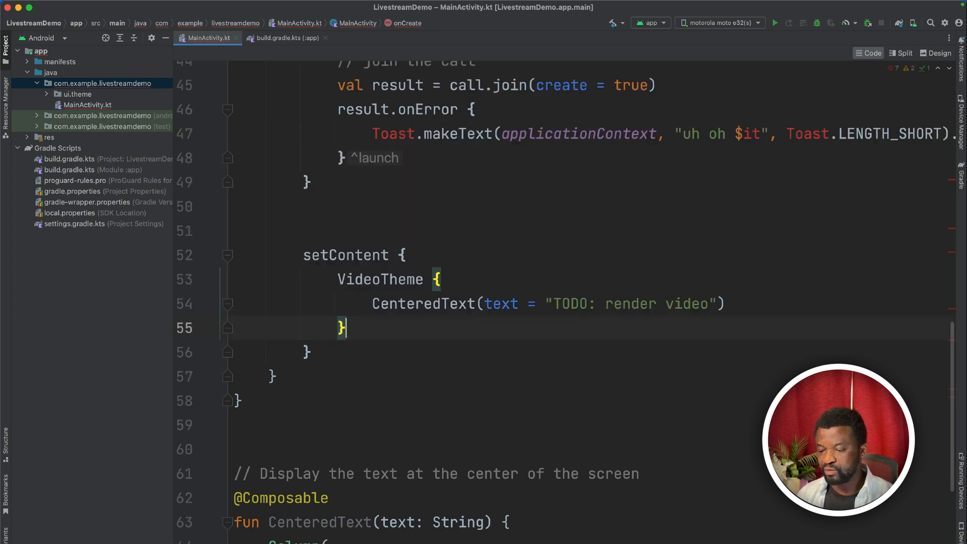
scroll(down, 3)
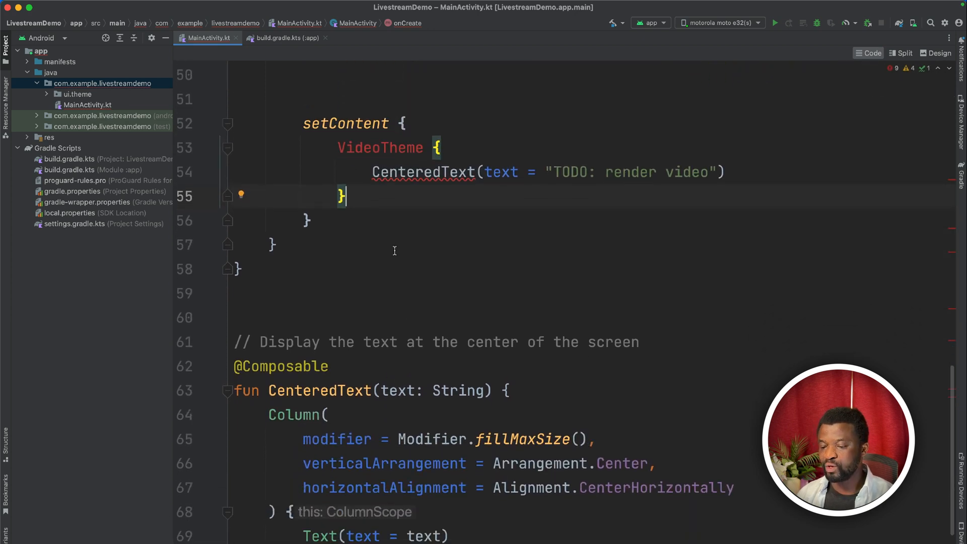
double_click(380, 147)
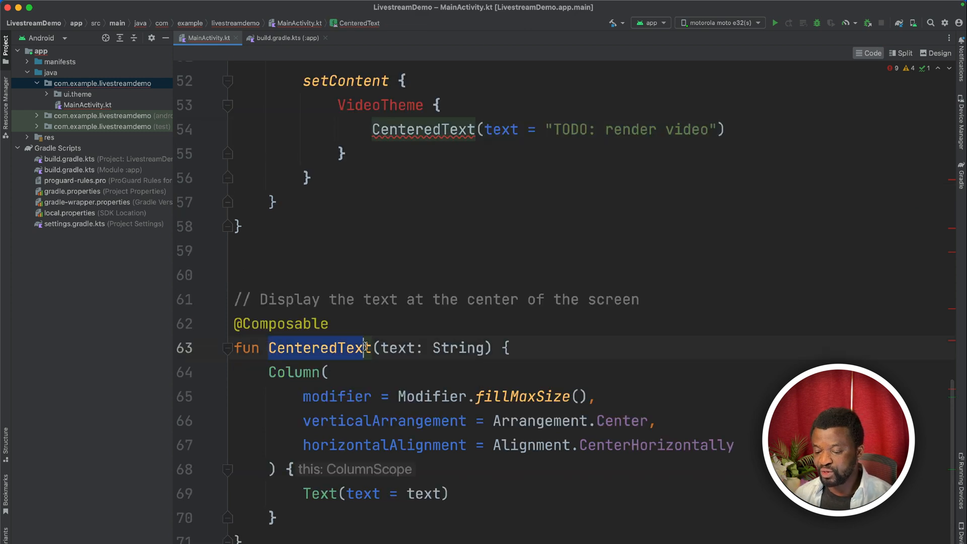
click(553, 130)
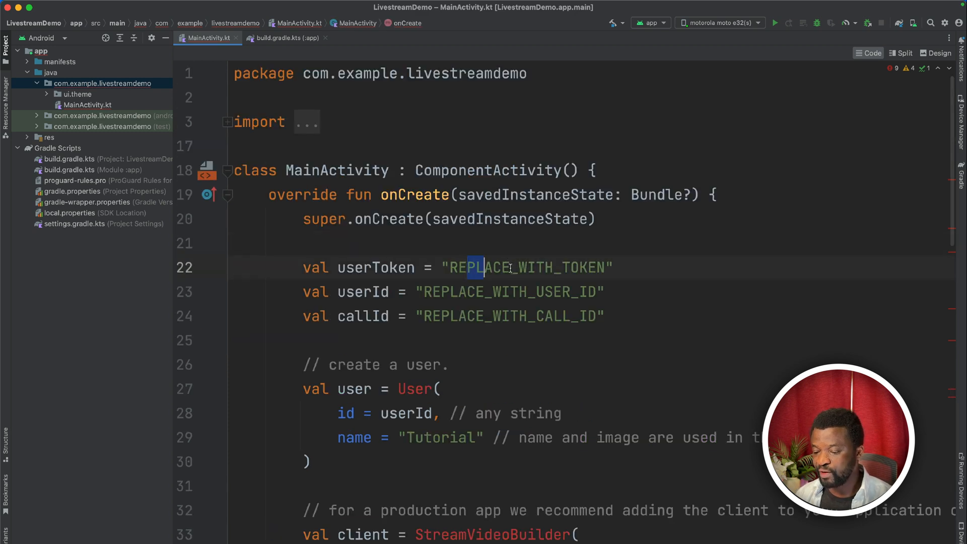
Replace the REPLACE_WITH_* userToken, userId and callId lines with the demo credential values
click(523, 316)
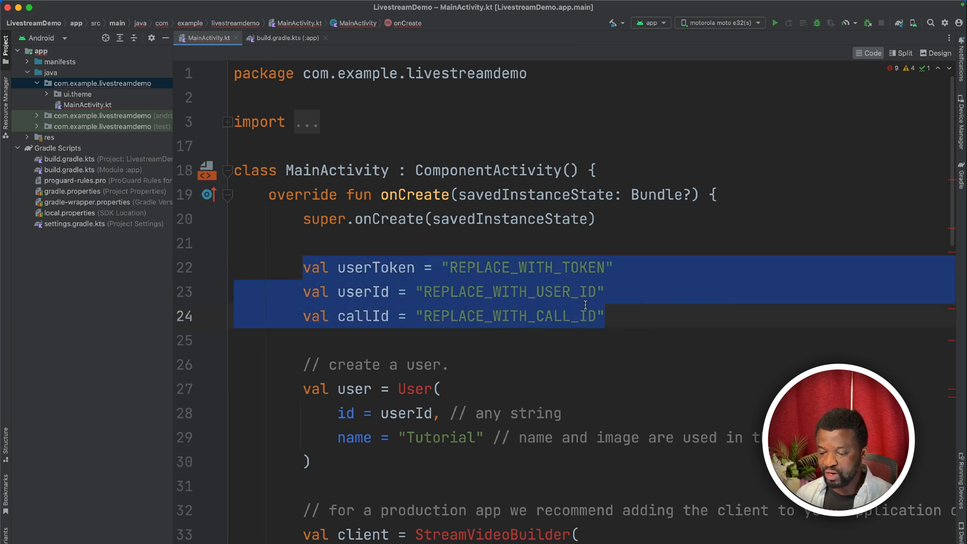
mouse_move(416, 251)
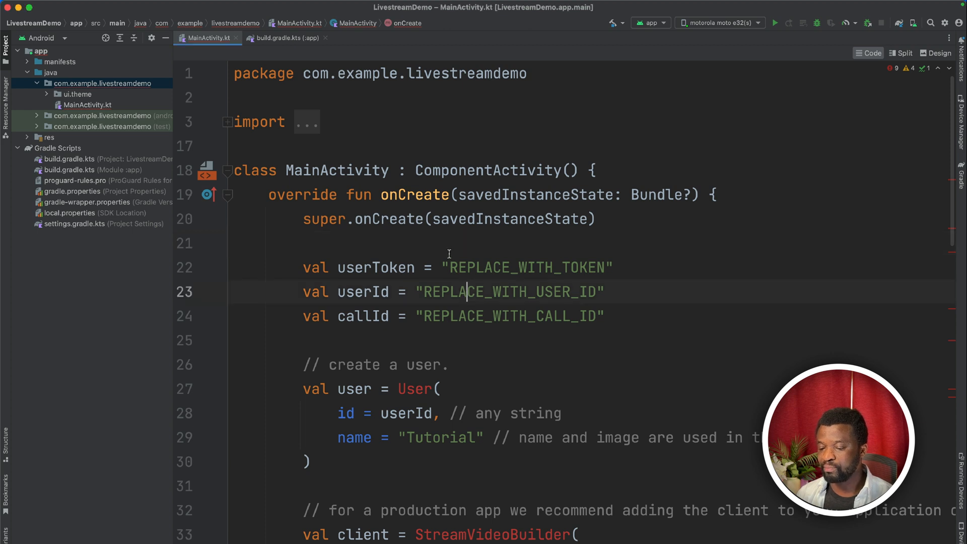
click(451, 267)
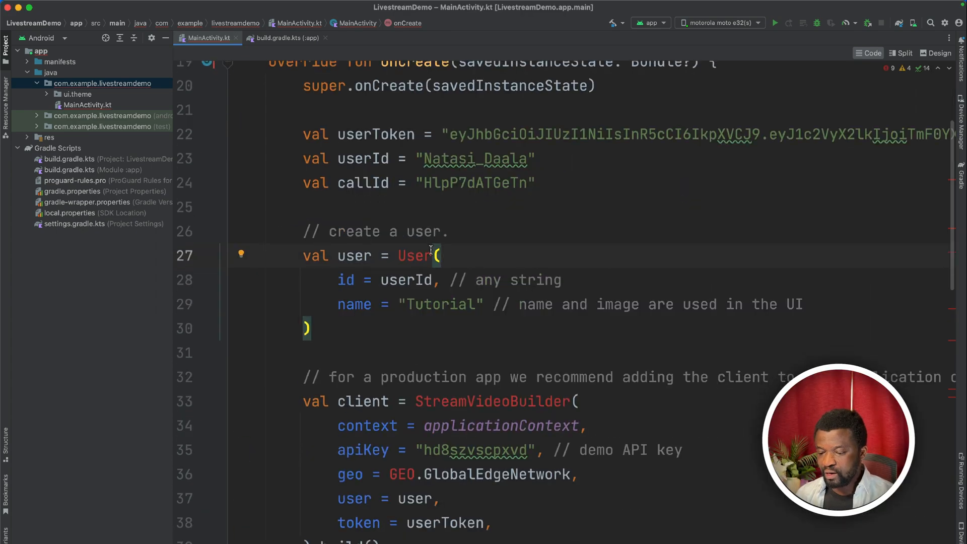
click(241, 255)
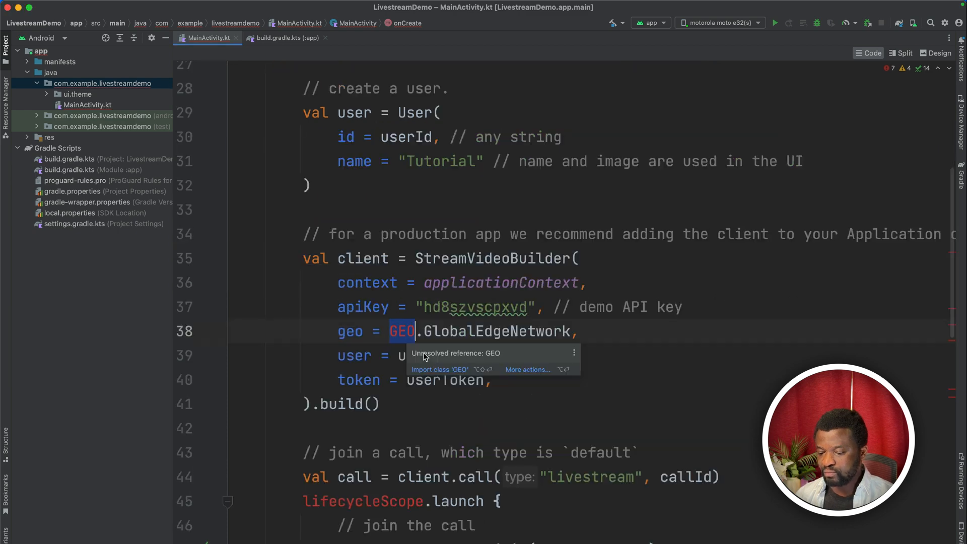
scroll(up, 3)
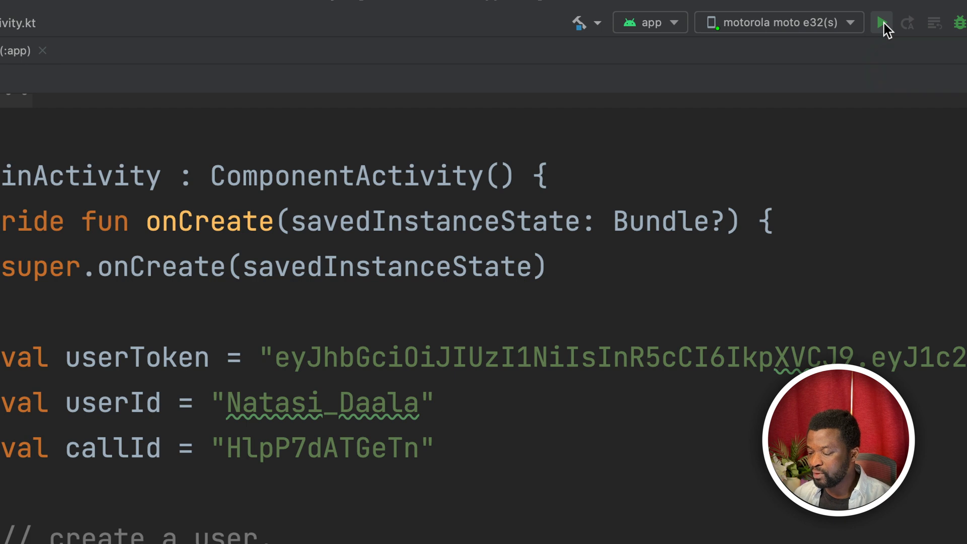
Run the app on the motorola device, then replace the VideoTheme centered text with the livestream Scaffold UI code
click(882, 22)
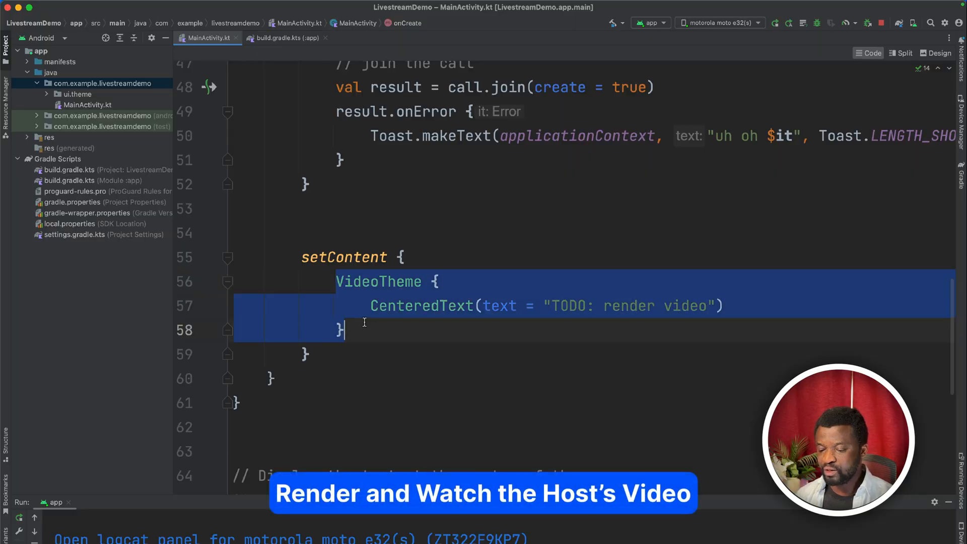
key(Delete)
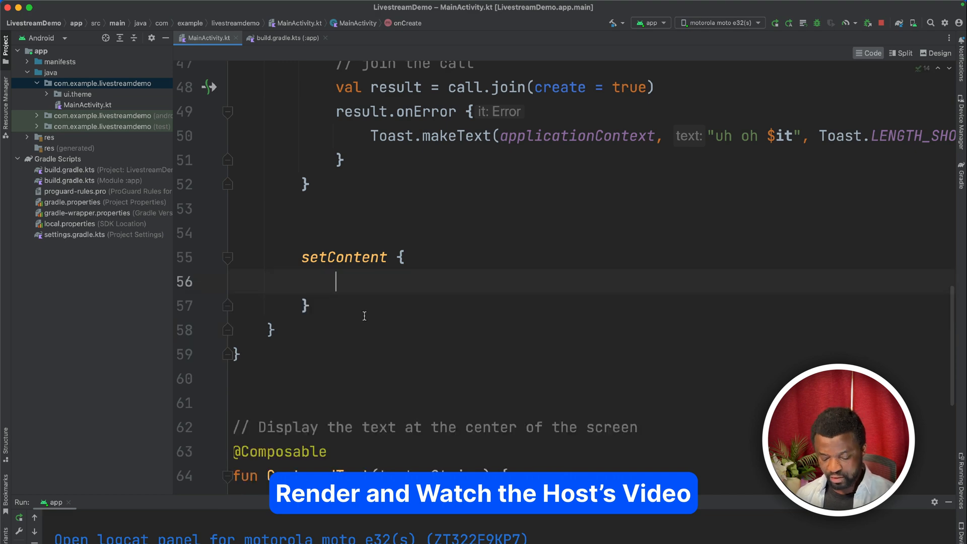
scroll(down, 3)
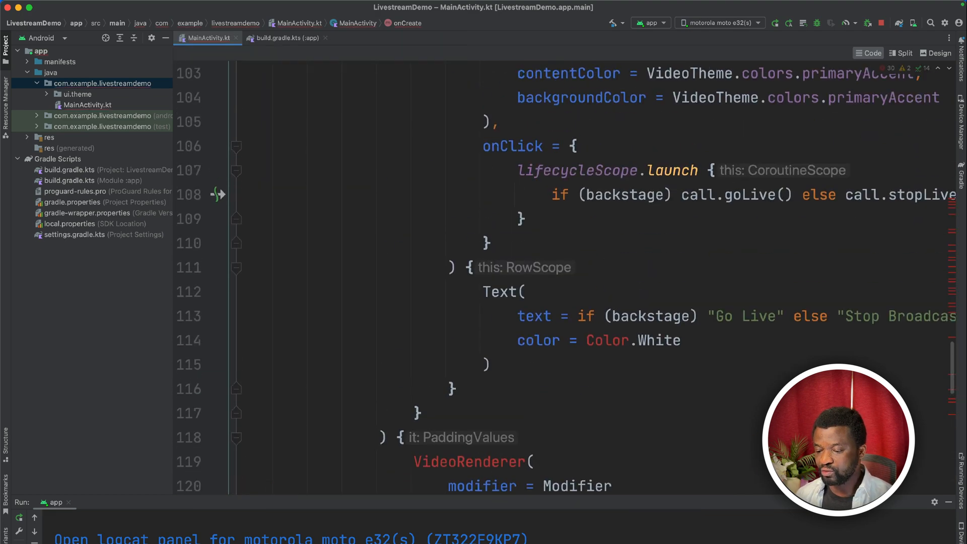
scroll(up, 3)
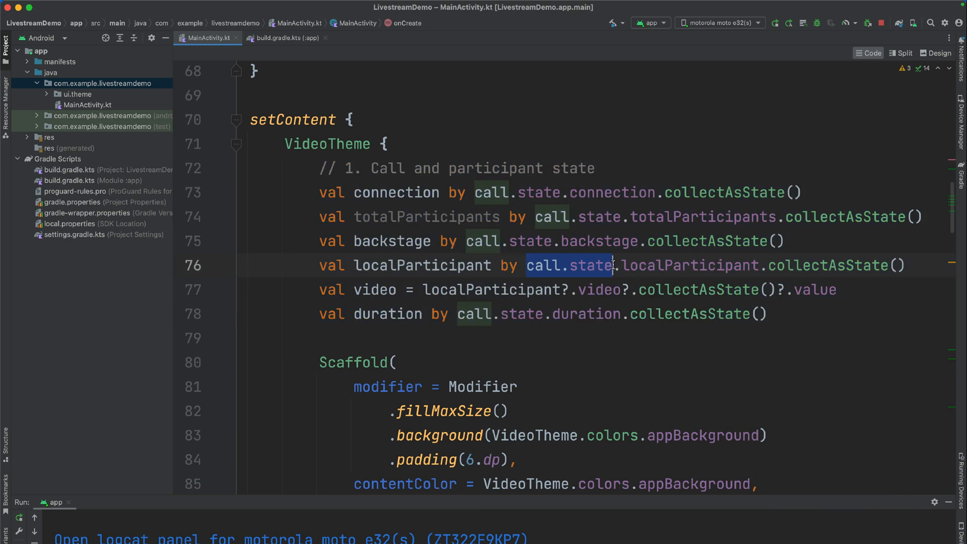
mouse_move(592, 265)
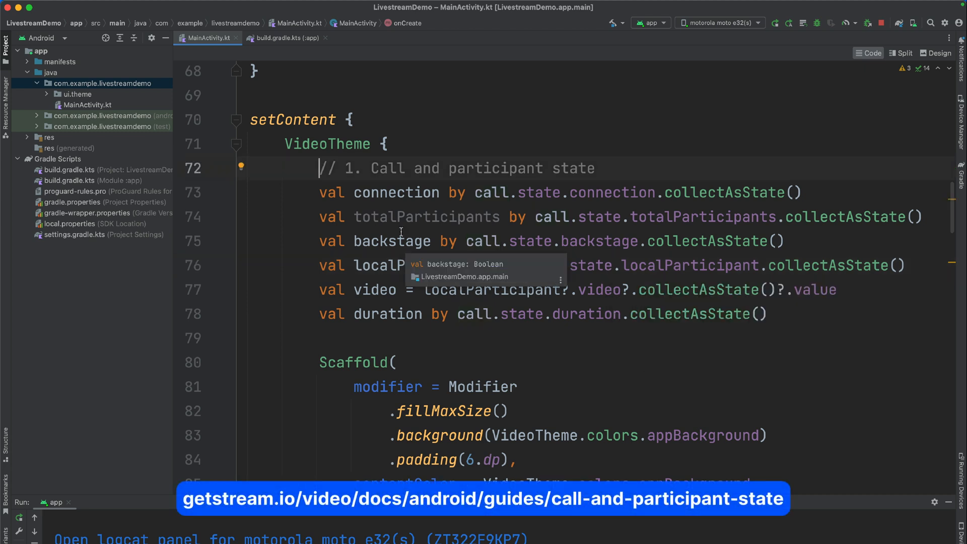
Scroll to the VideoRenderer and review its call and video arguments
scroll(down, 3)
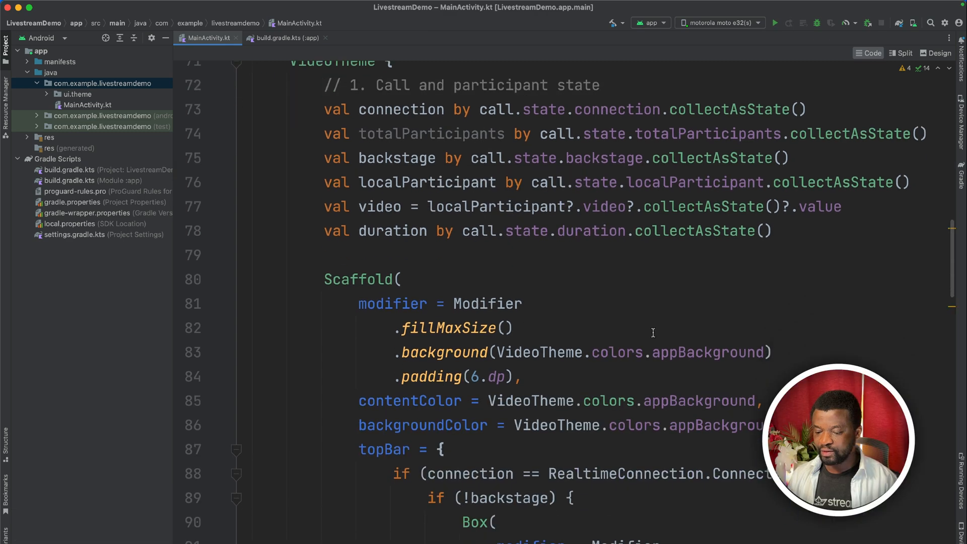
scroll(down, 3)
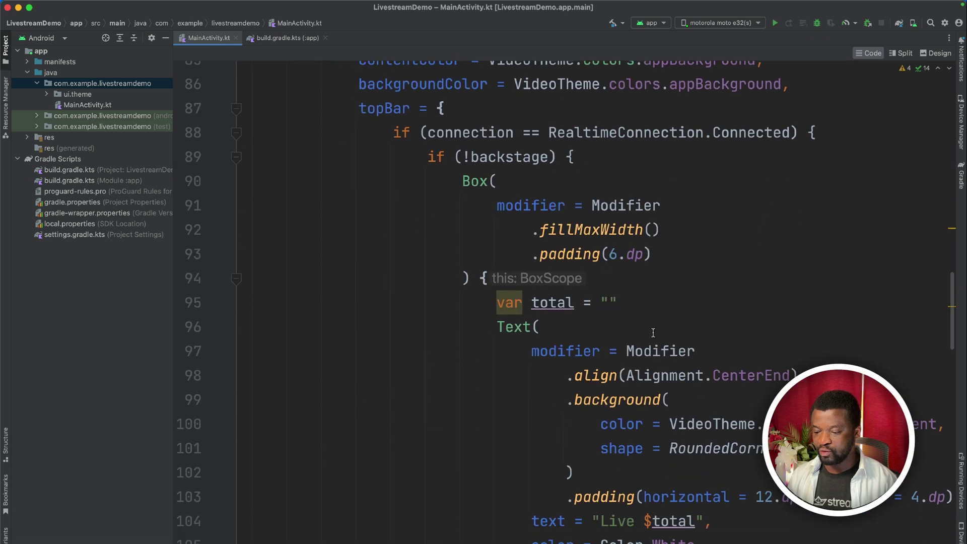
scroll(down, 3)
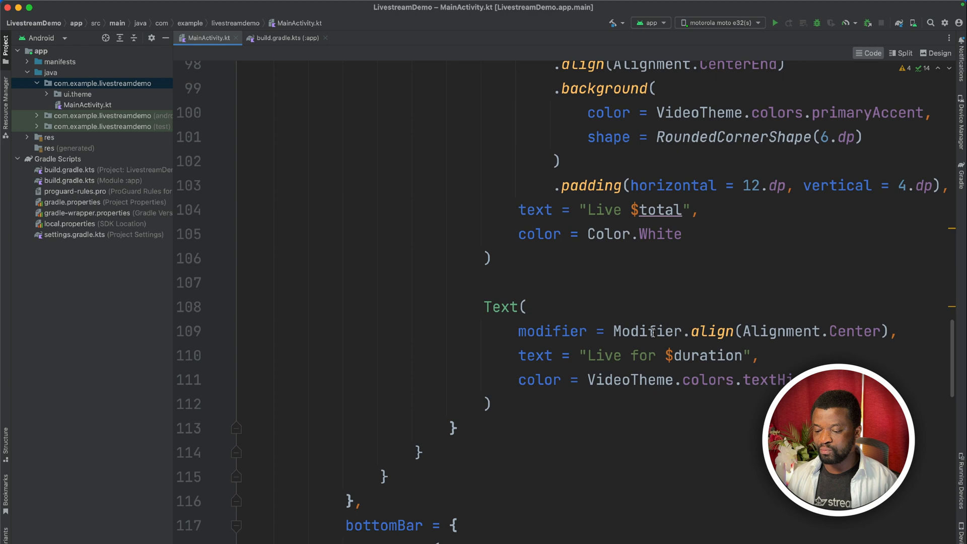
scroll(down, 3)
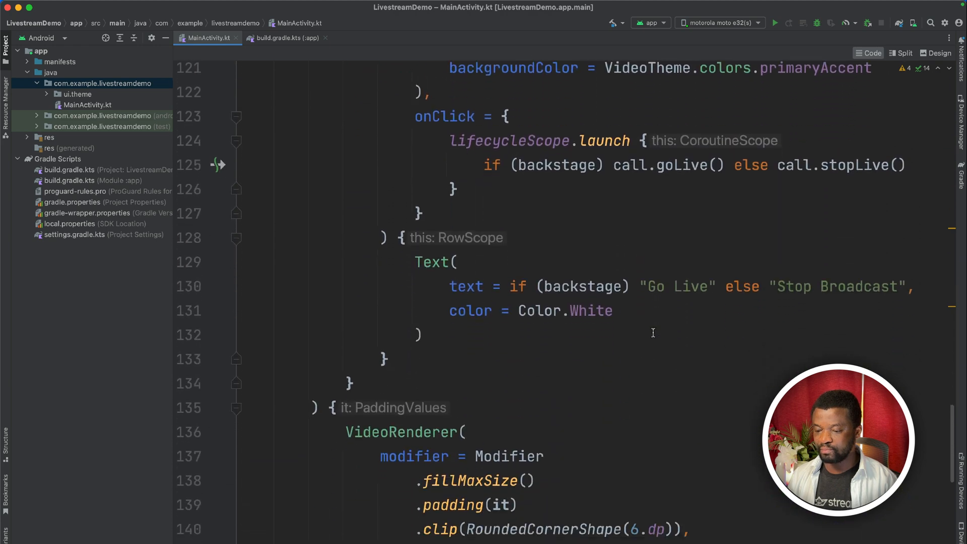
scroll(down, 3)
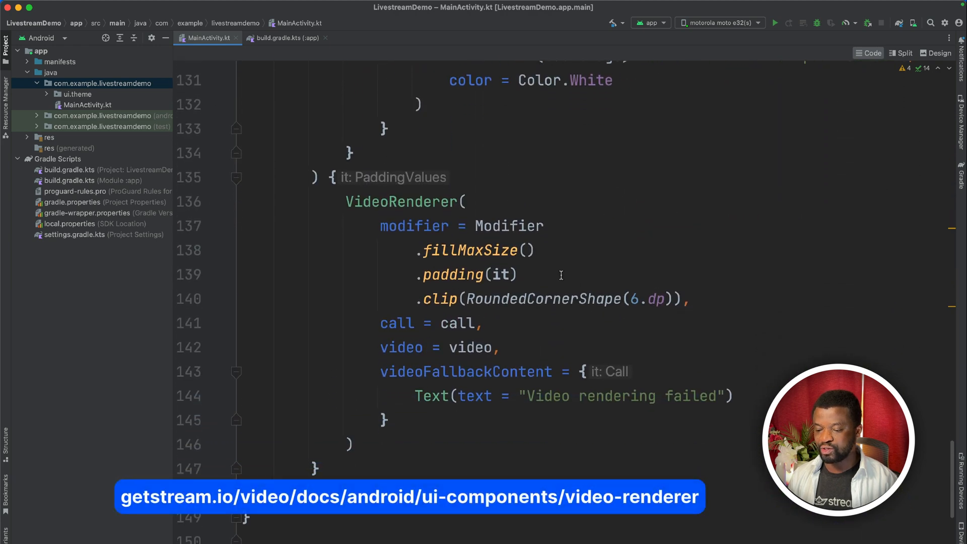
double_click(400, 201)
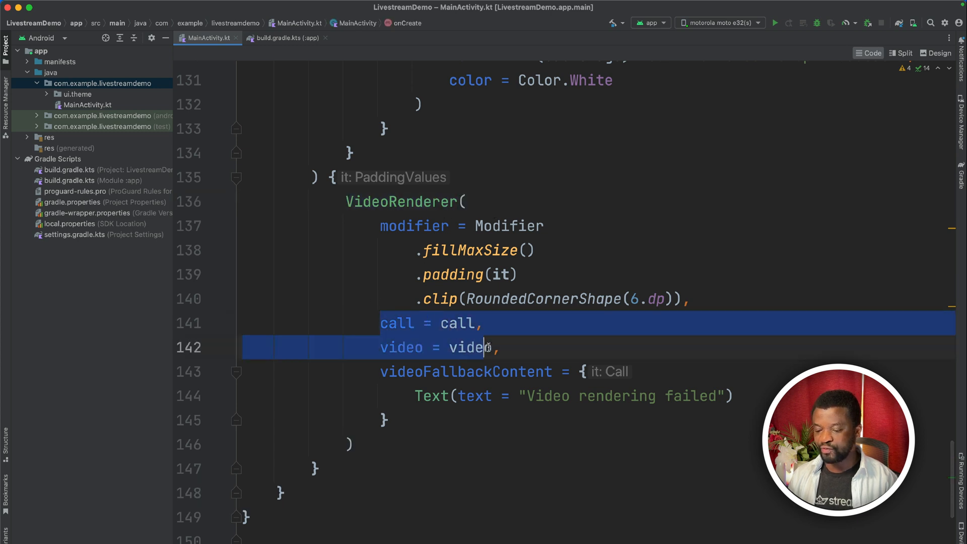
click(380, 372)
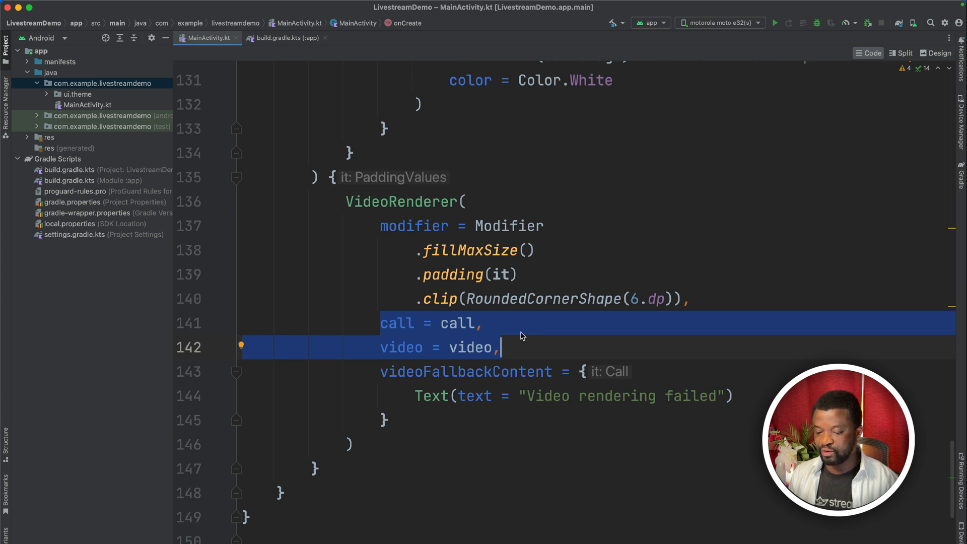
scroll(up, 3)
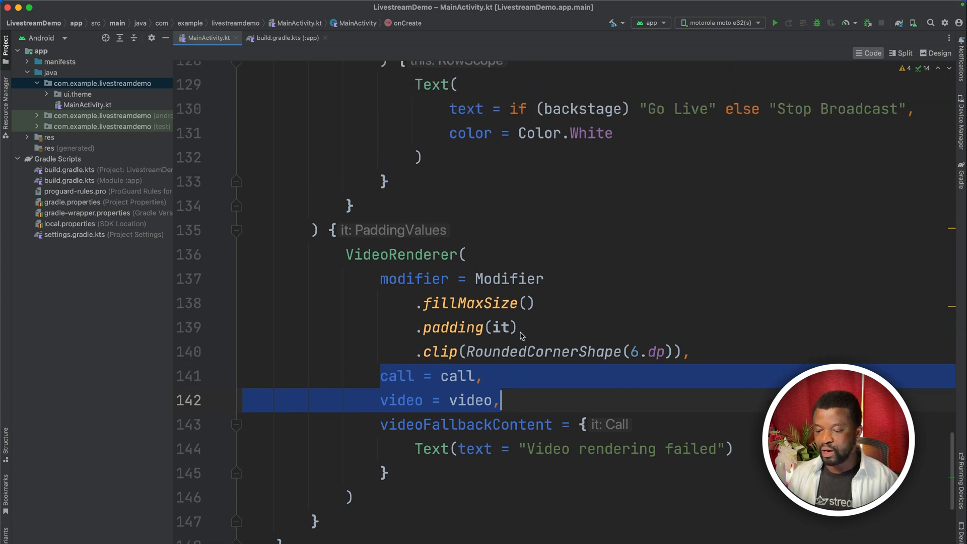
scroll(up, 3)
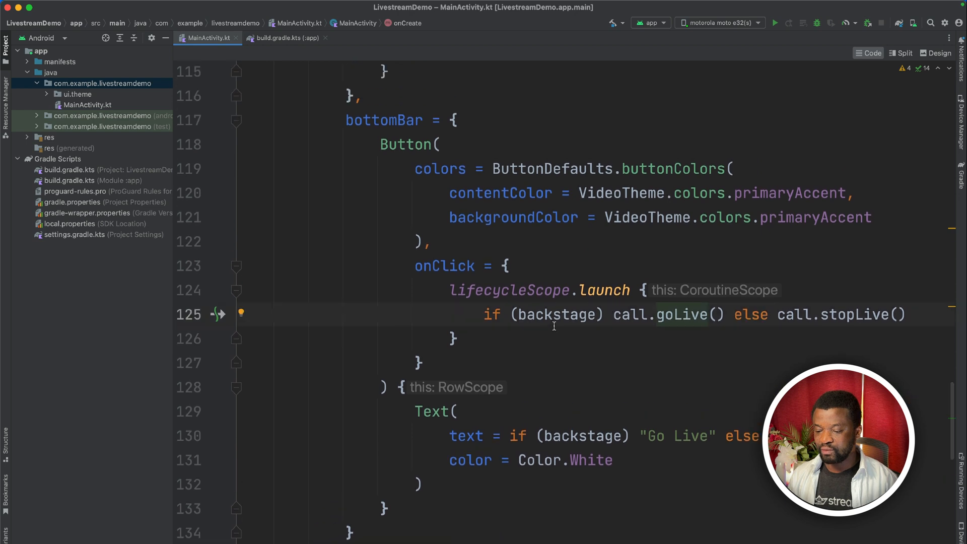
Review the backstage condition, goLive and stopLive branches, and the 'Live for $duration' top bar text
double_click(557, 315)
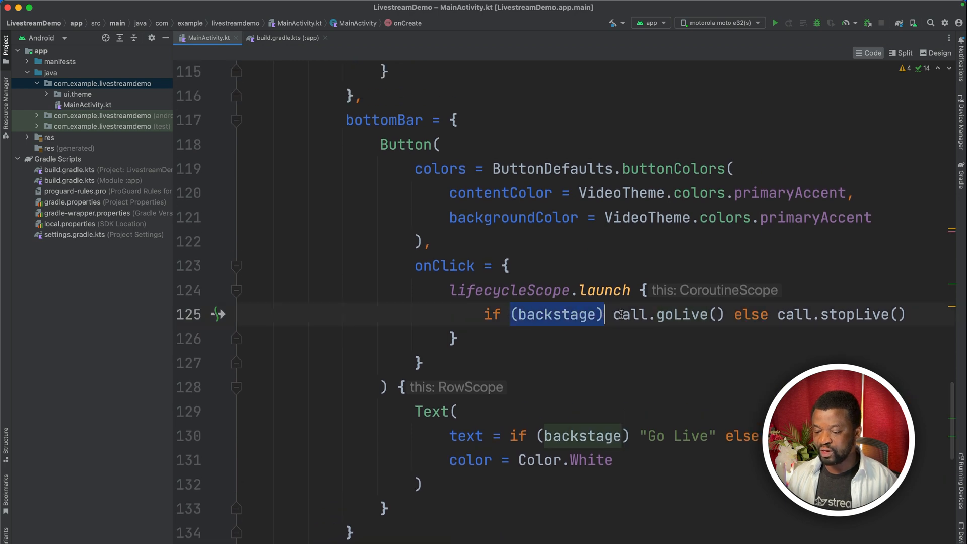
double_click(668, 315)
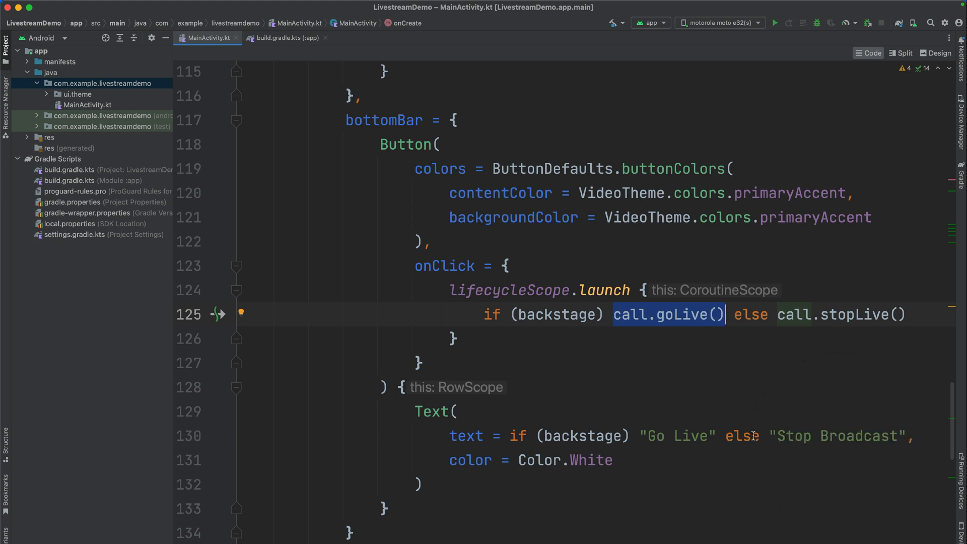
double_click(834, 436)
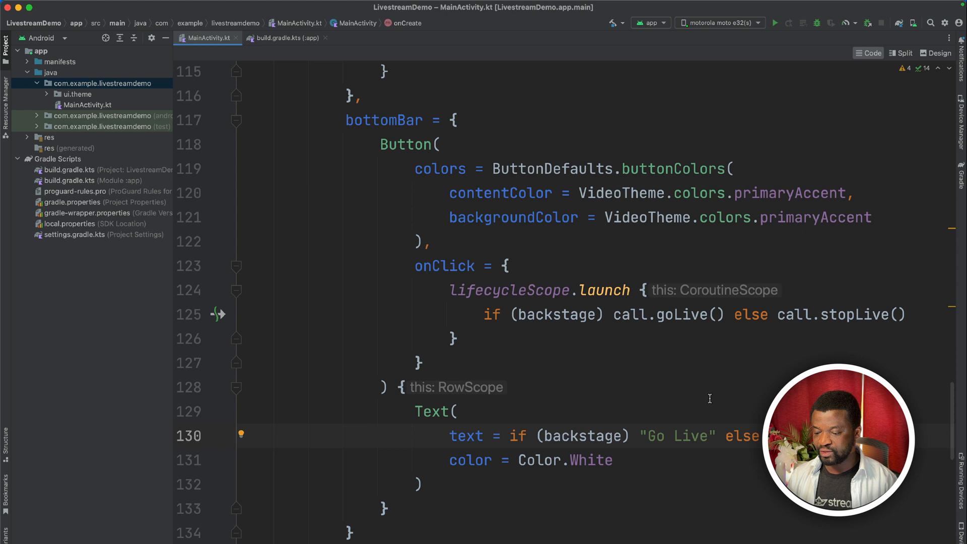
scroll(up, 3)
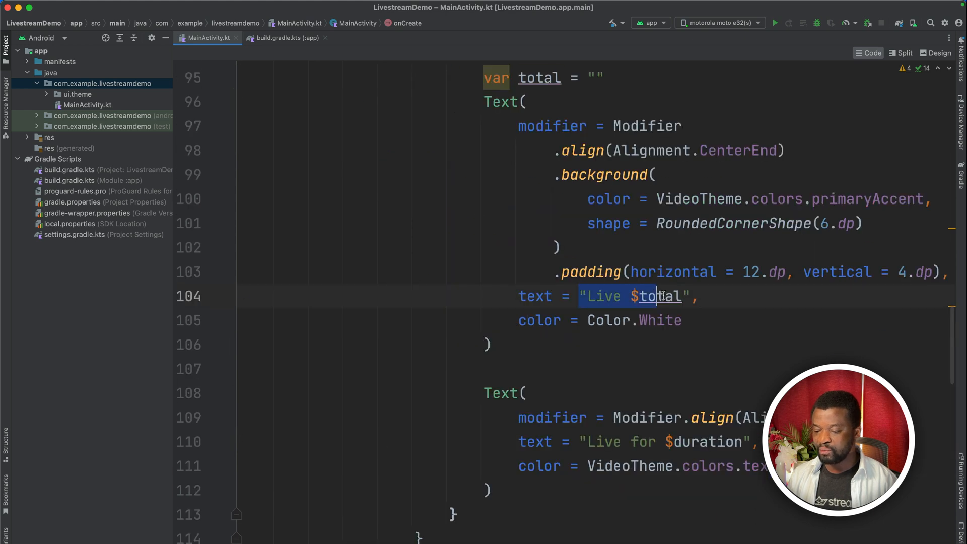
scroll(down, 3)
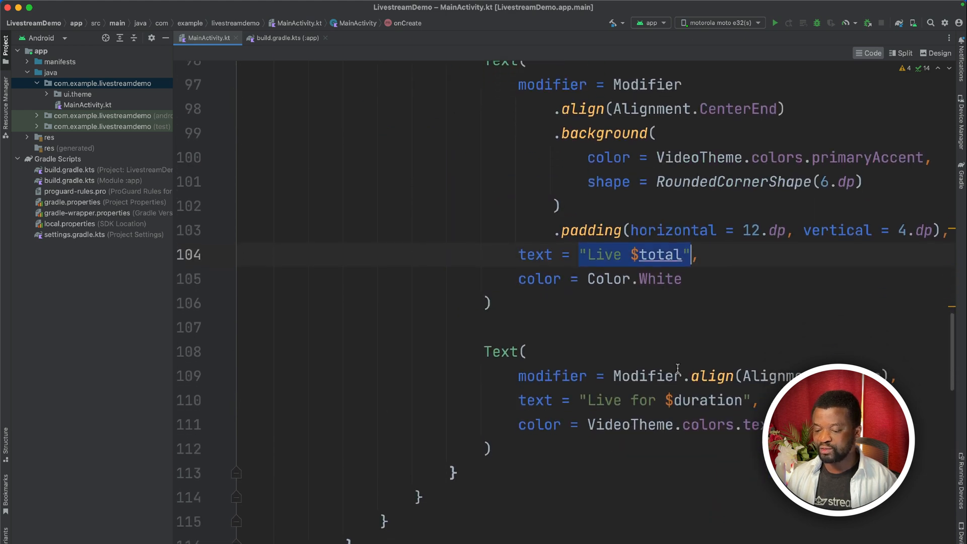
click(523, 352)
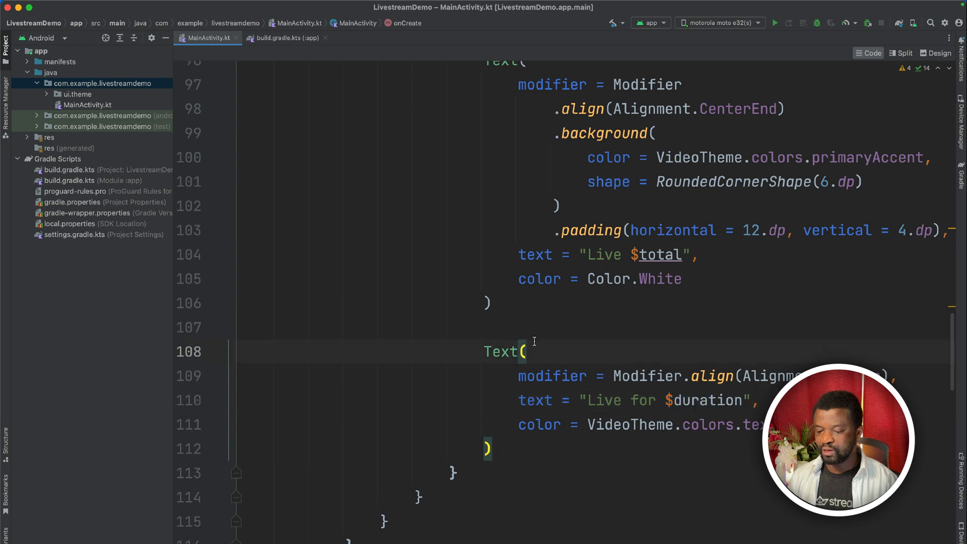
scroll(up, 3)
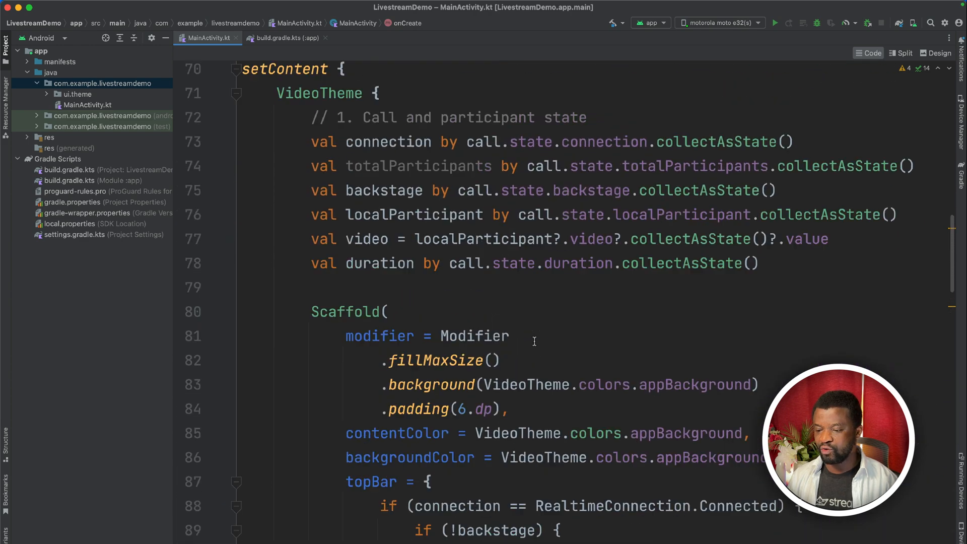
scroll(down, 3)
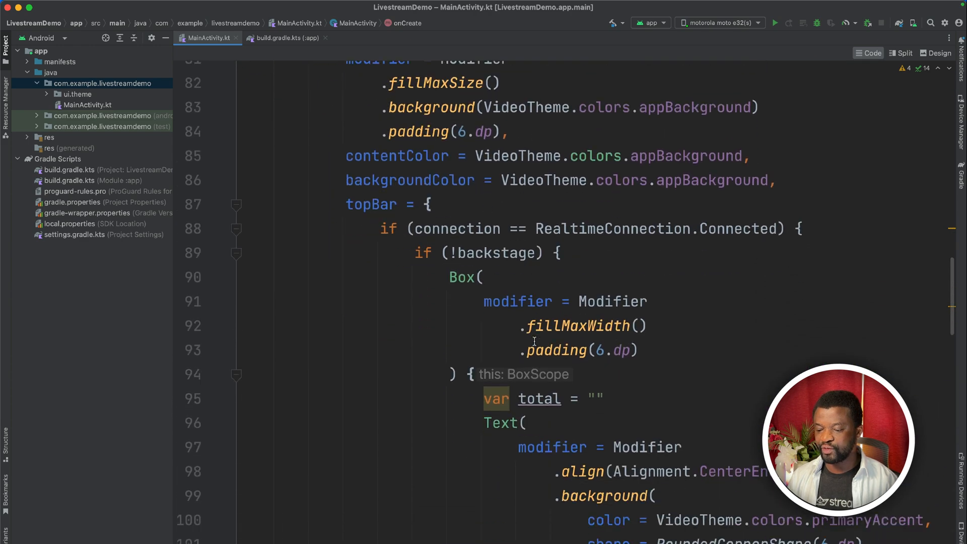
scroll(down, 3)
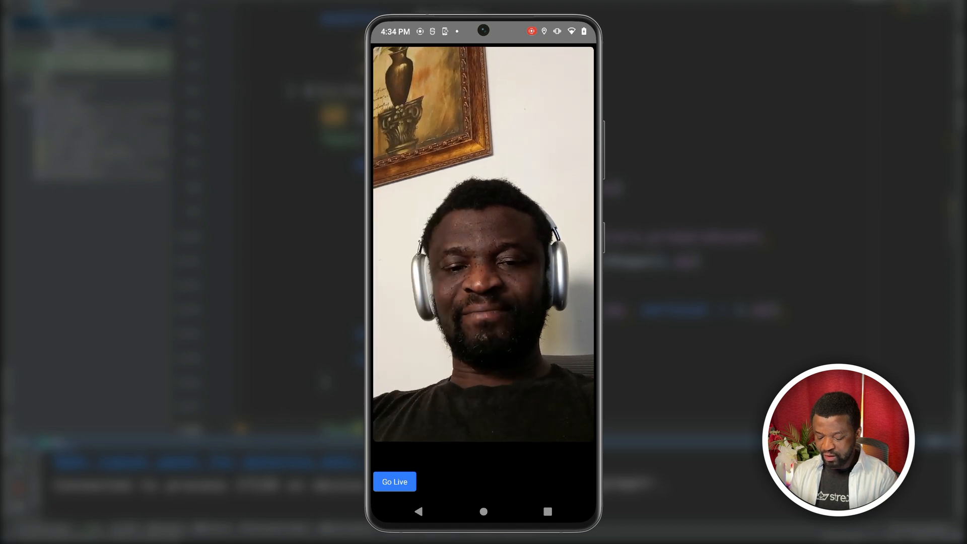
Run the LivestreamDemo app so the phone shows the host camera with a Go Live button
click(394, 482)
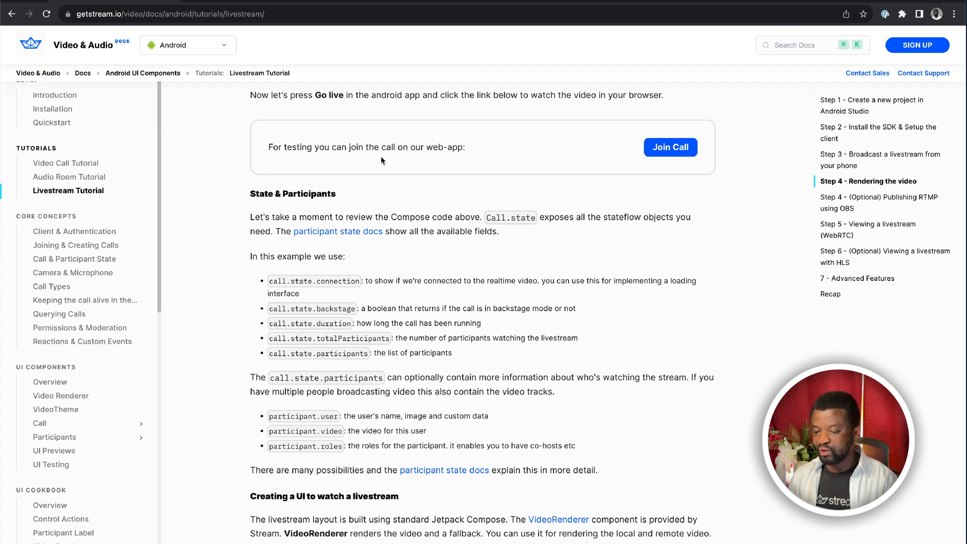
mouse_move(491, 163)
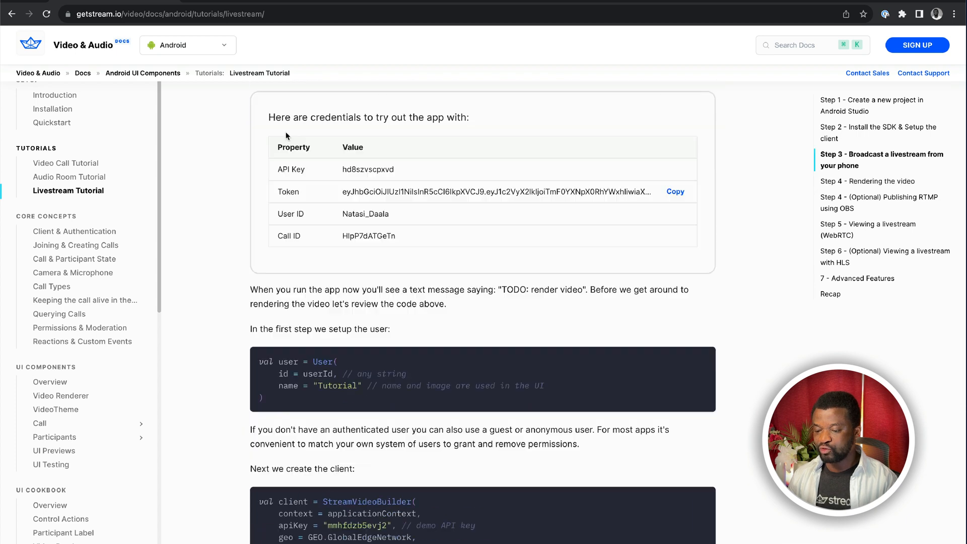
mouse_move(483, 128)
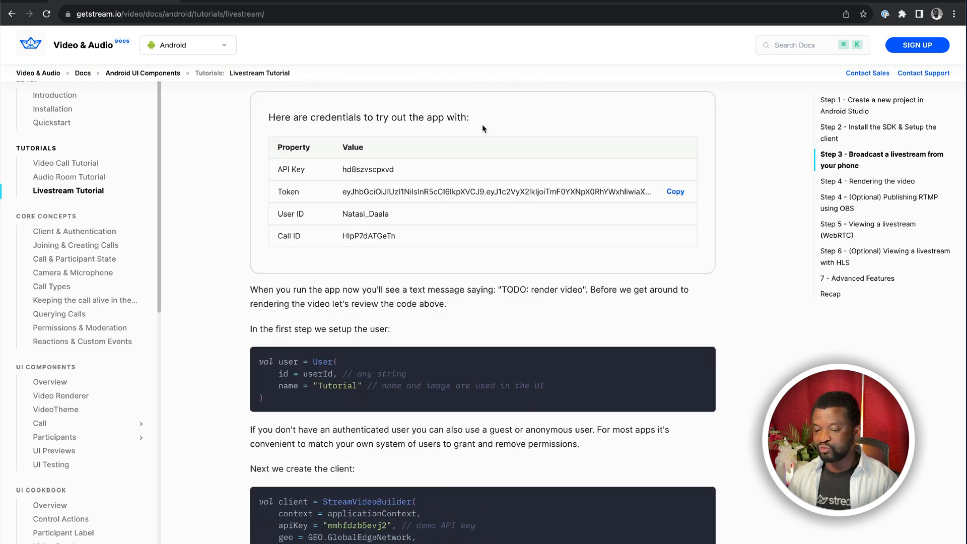
mouse_move(476, 124)
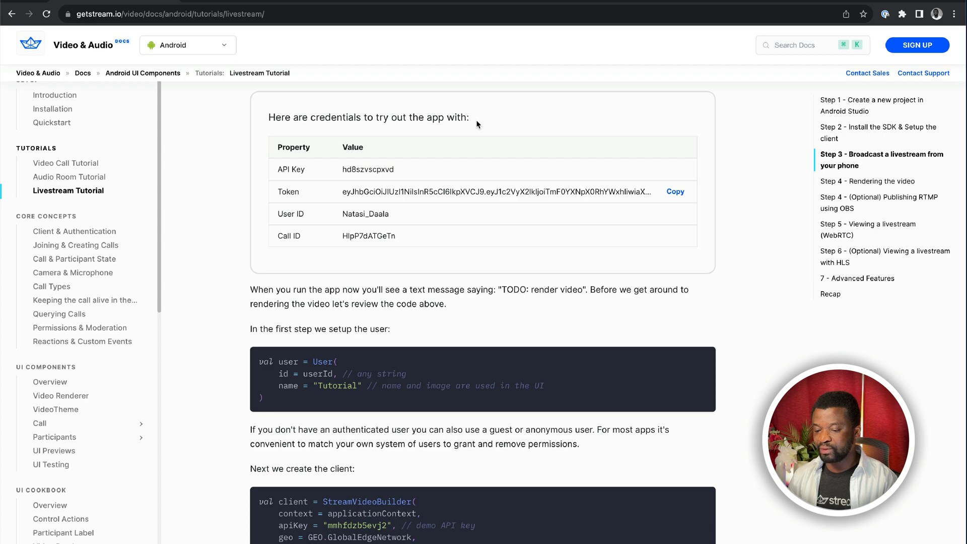
scroll(down, 3)
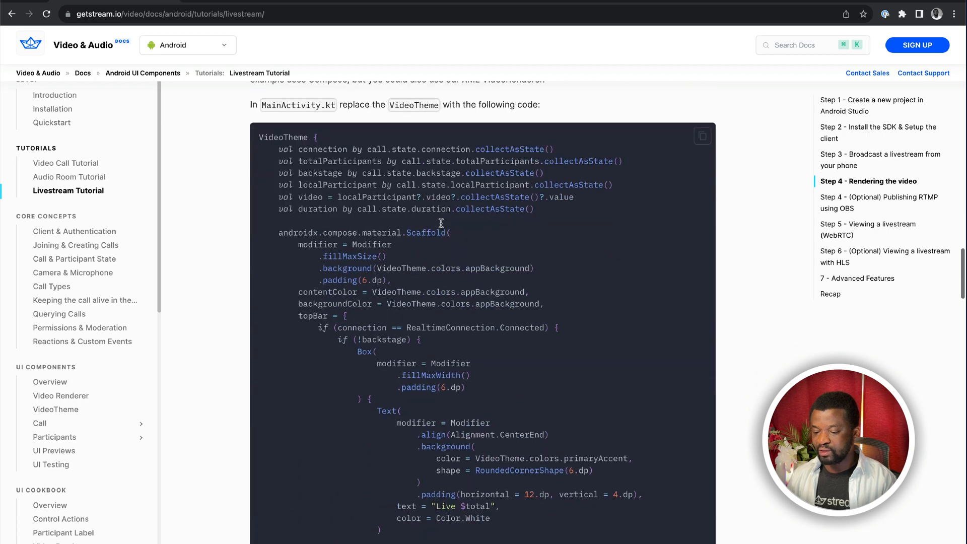
scroll(down, 3)
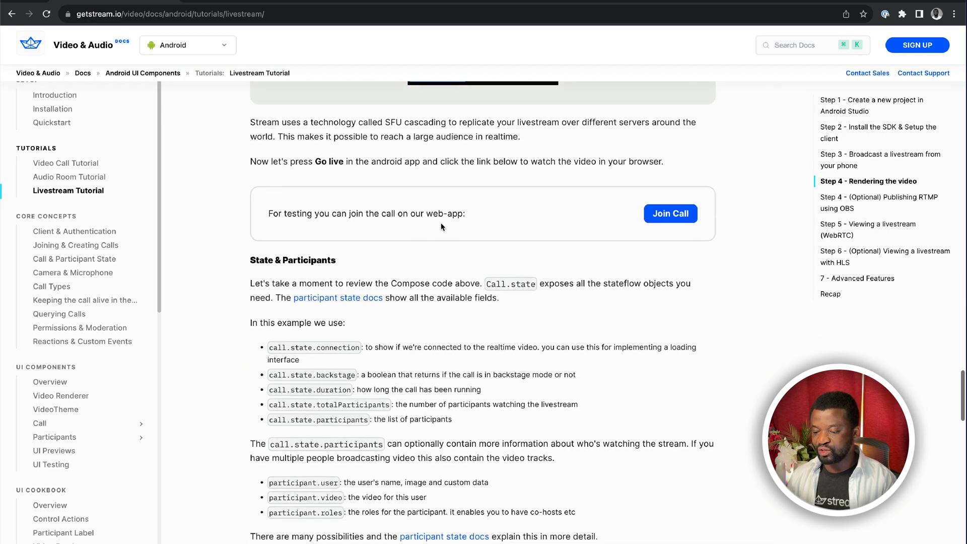
click(670, 214)
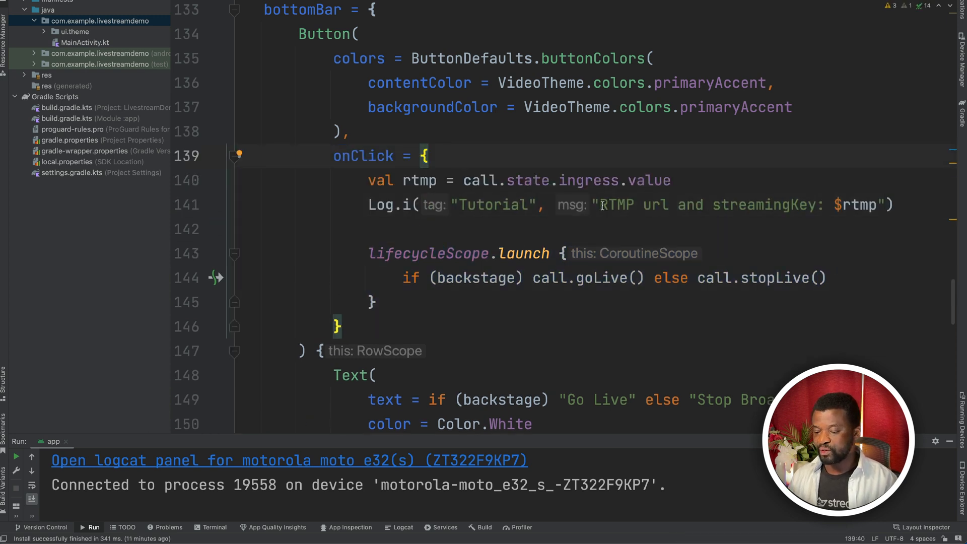
Show the logged Ingress RTMP address and streaming key line in Logcat
double_click(633, 204)
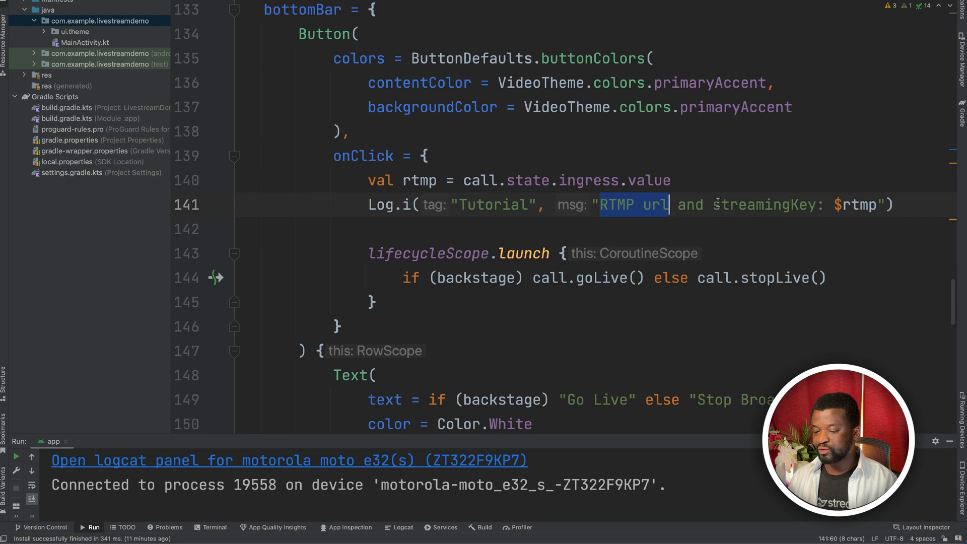
scroll(down, 3)
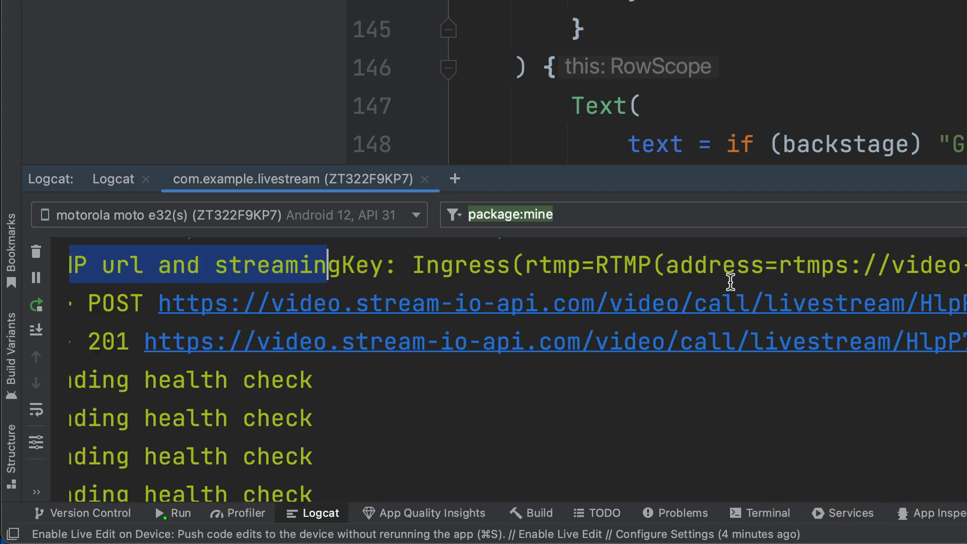
scroll(right, 3)
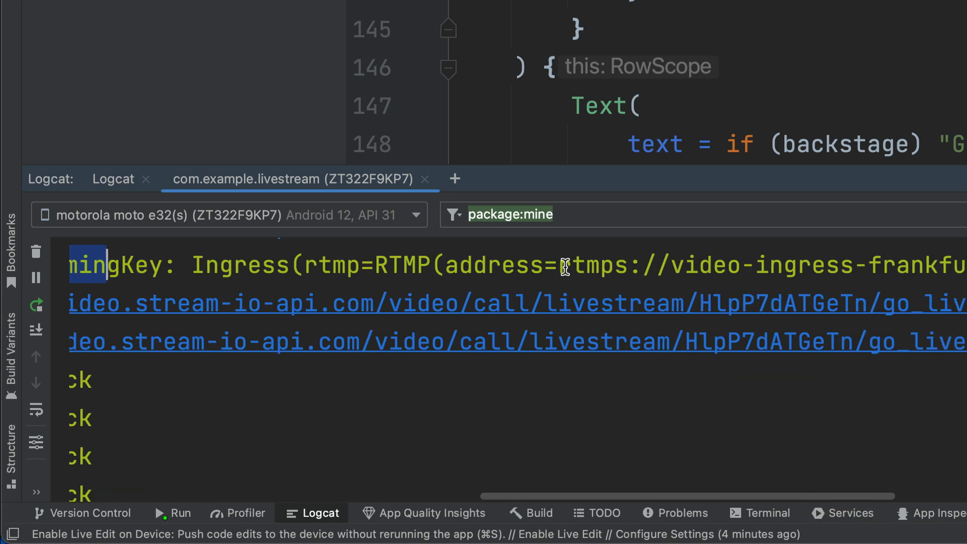
scroll(right, 3)
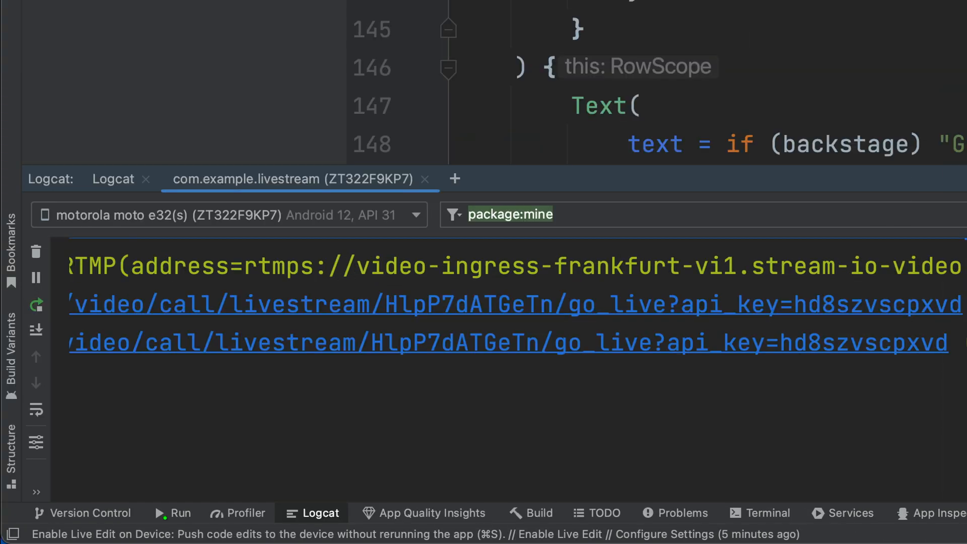
mouse_move(247, 265)
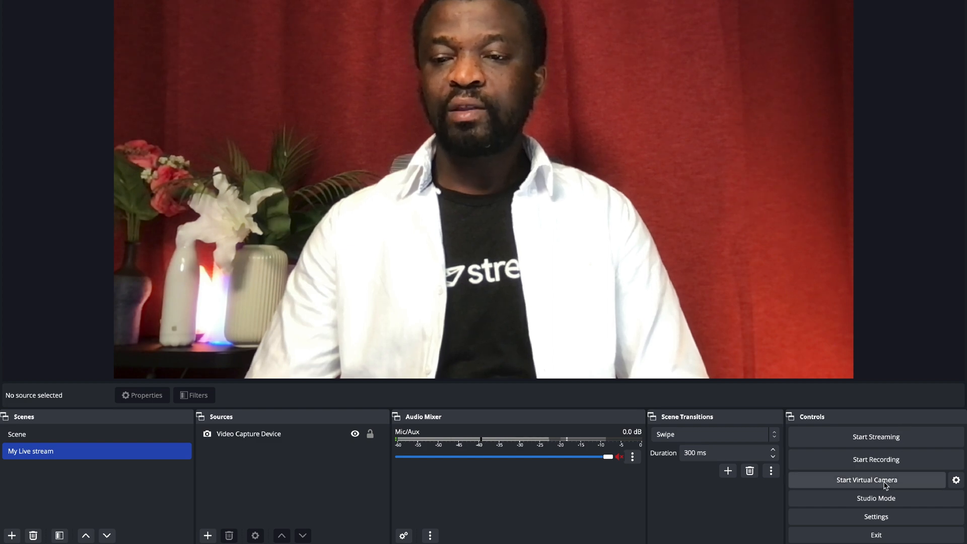
mouse_move(876, 516)
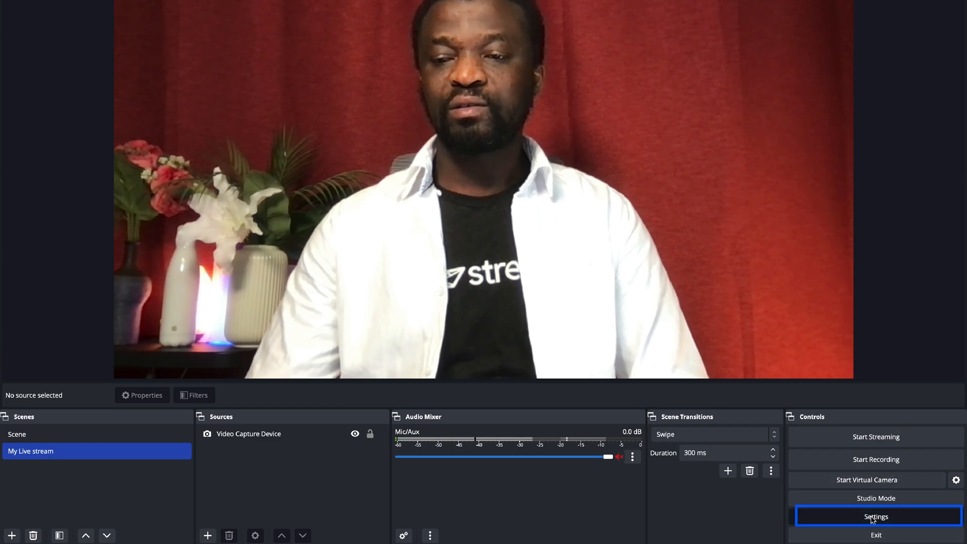
Set OBS Stream settings to a Custom service with the Stream RTMP ingress server and stream key, and apply
click(875, 516)
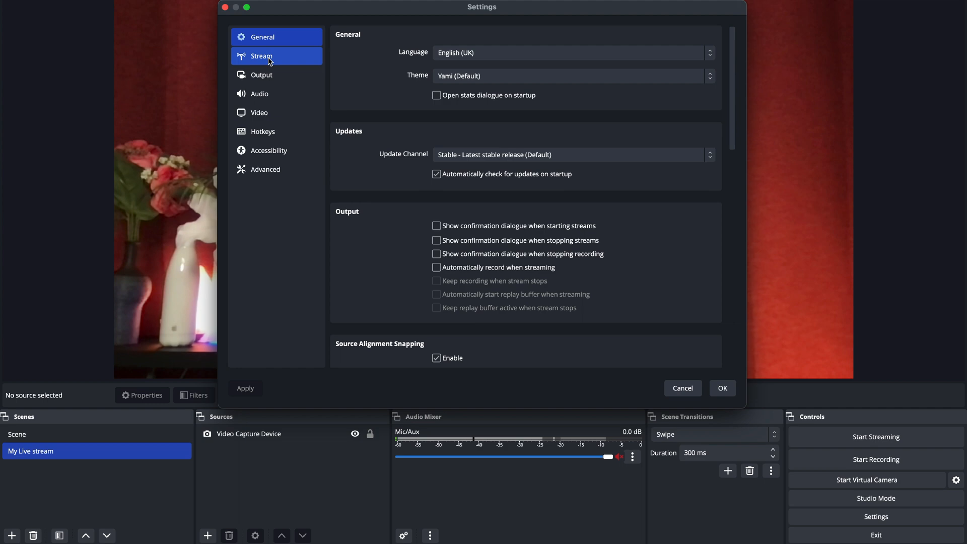
click(261, 56)
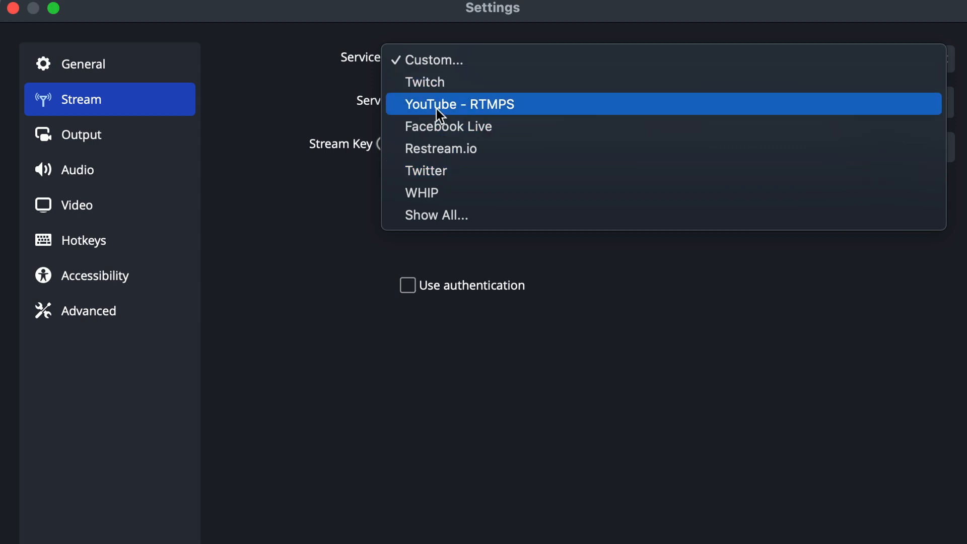
mouse_move(424, 81)
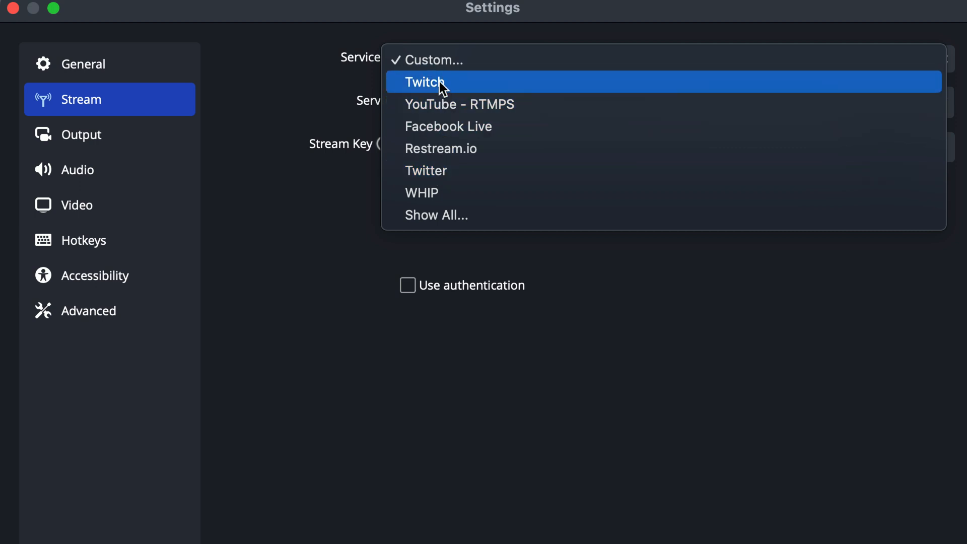
mouse_move(448, 126)
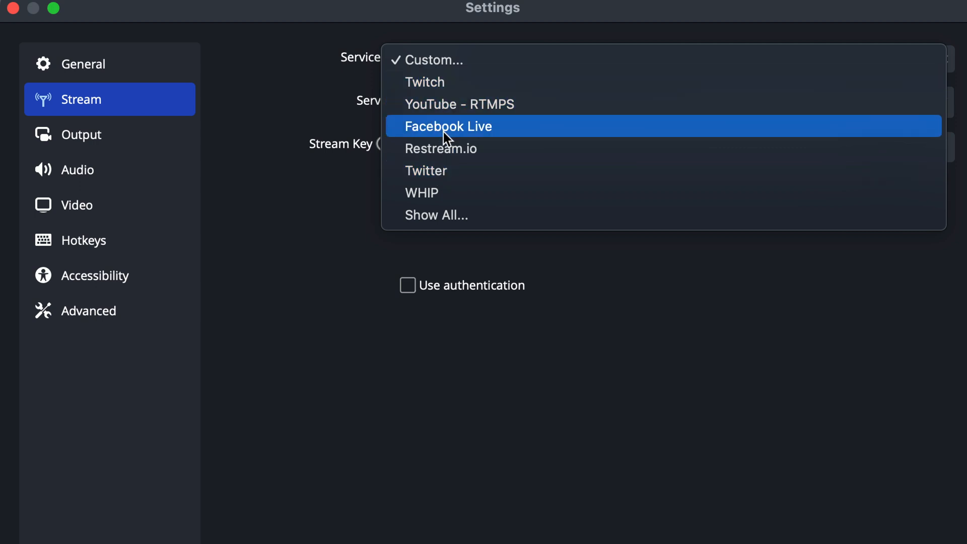
click(428, 59)
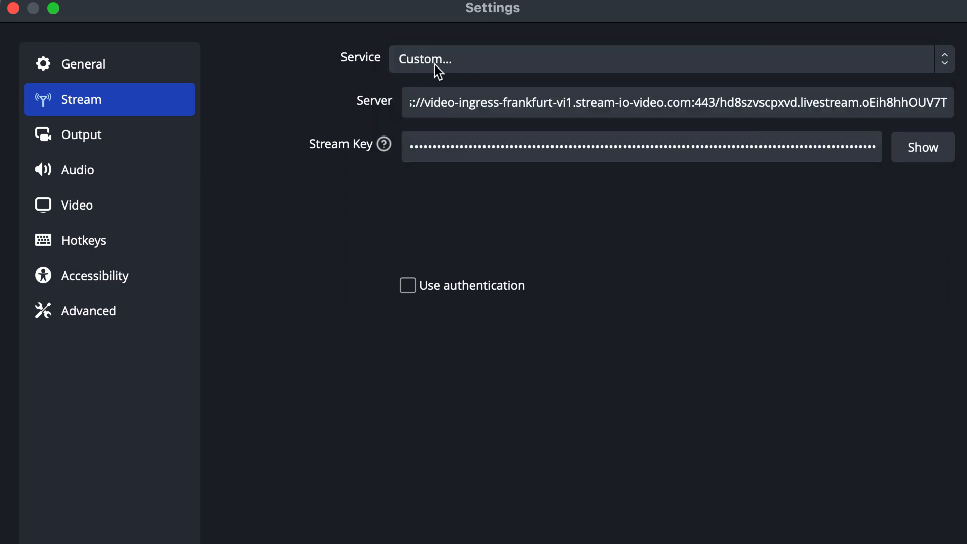
mouse_move(454, 108)
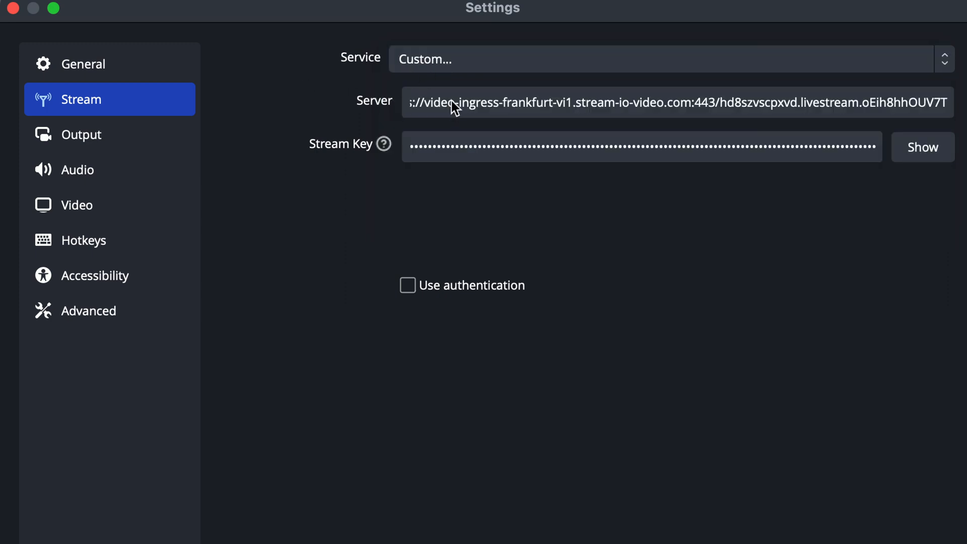
click(617, 103)
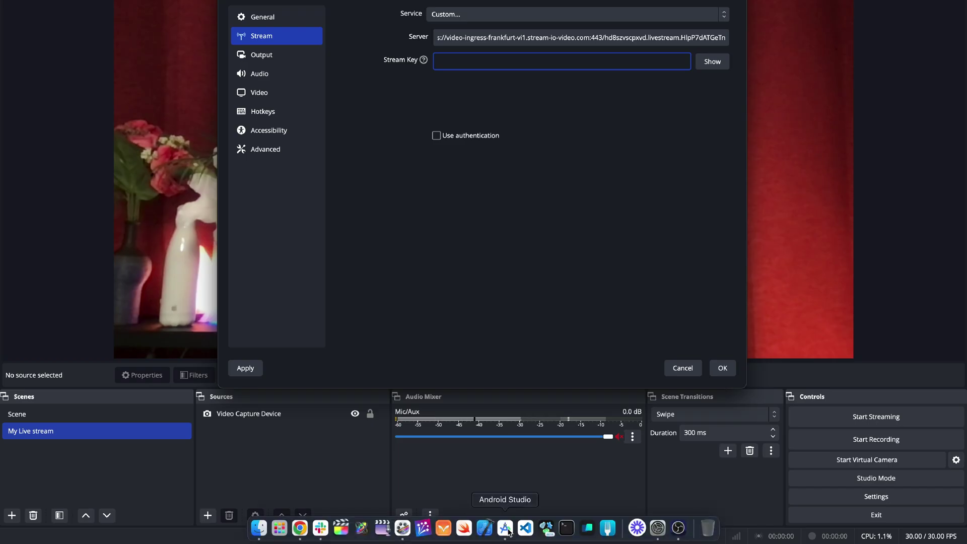
click(504, 529)
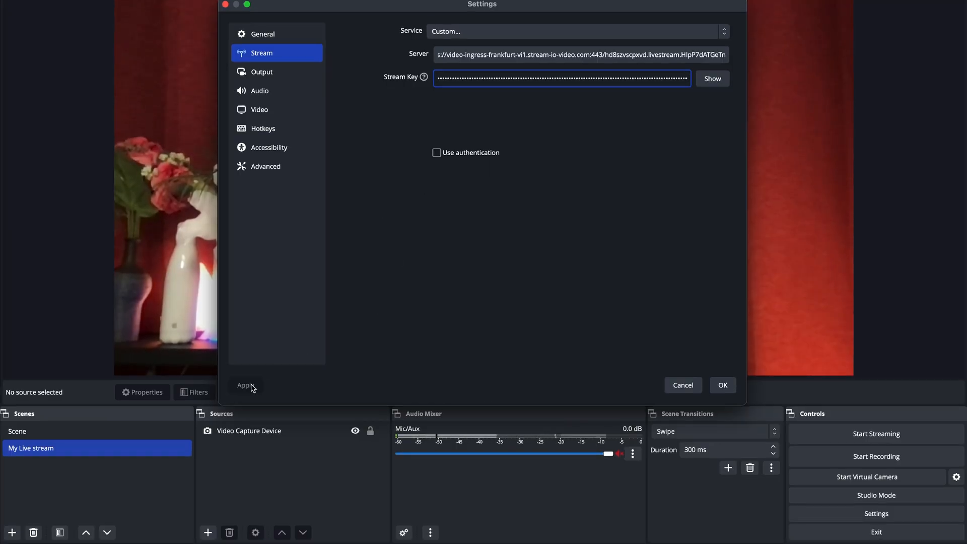
click(722, 384)
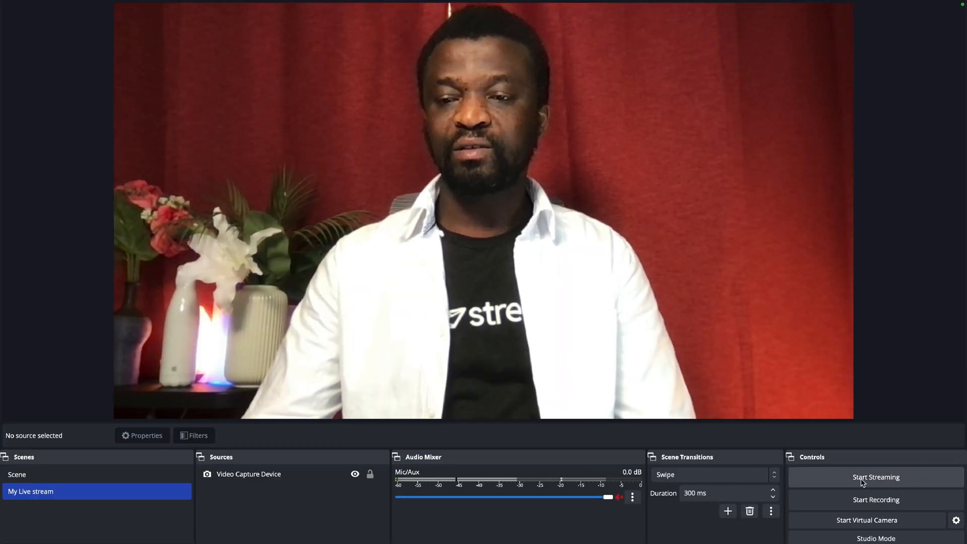
Start Streaming so OBS broadcasts the camera feed to the Stream livestream
click(876, 476)
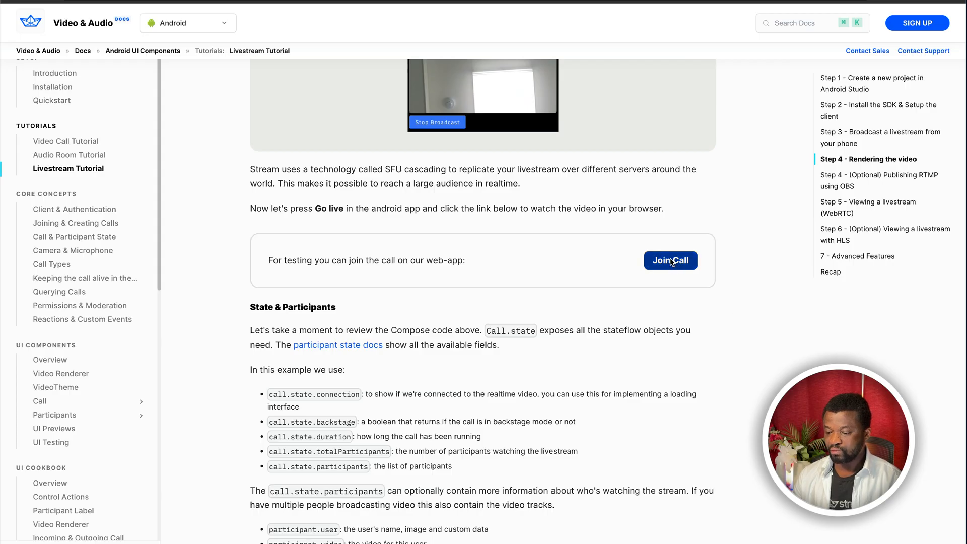
Join the call from the tutorial page to watch the host's OBS feed live with 3 viewers
click(671, 260)
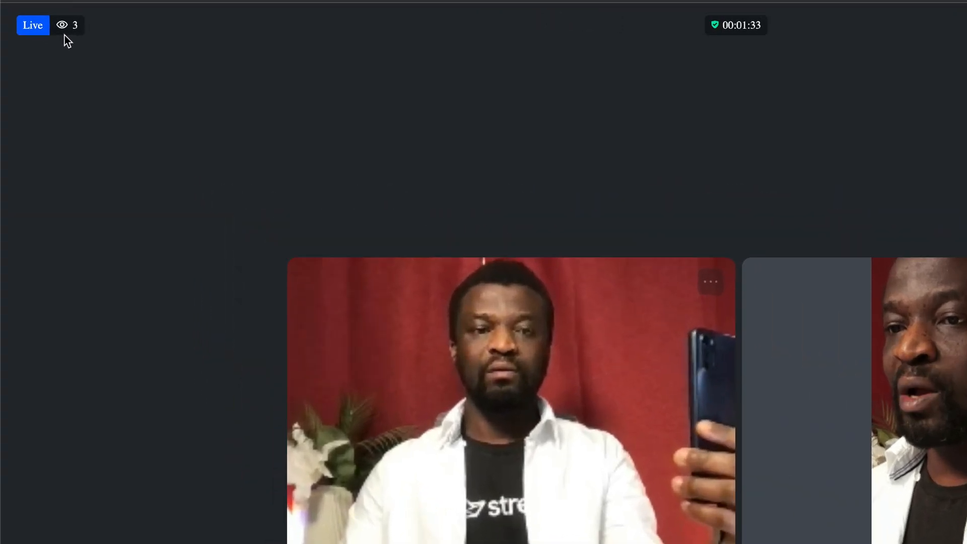